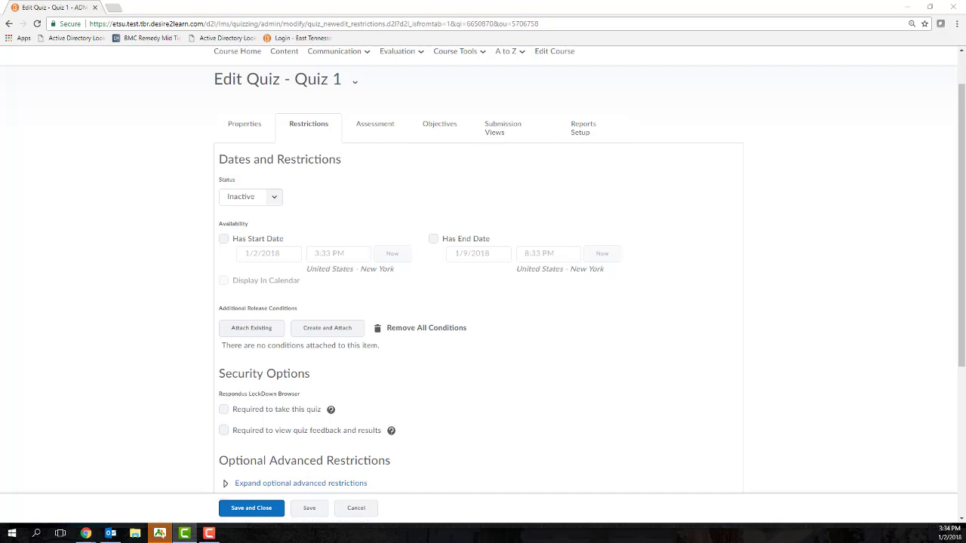
{"action": "mouse_move", "coordinate": [712, 271]}
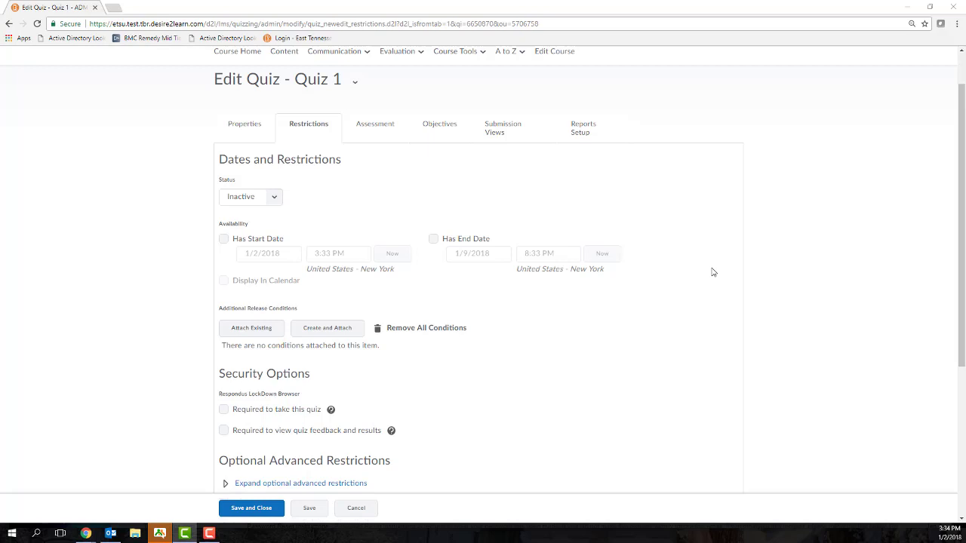
{"action": "mouse_move", "coordinate": [709, 272]}
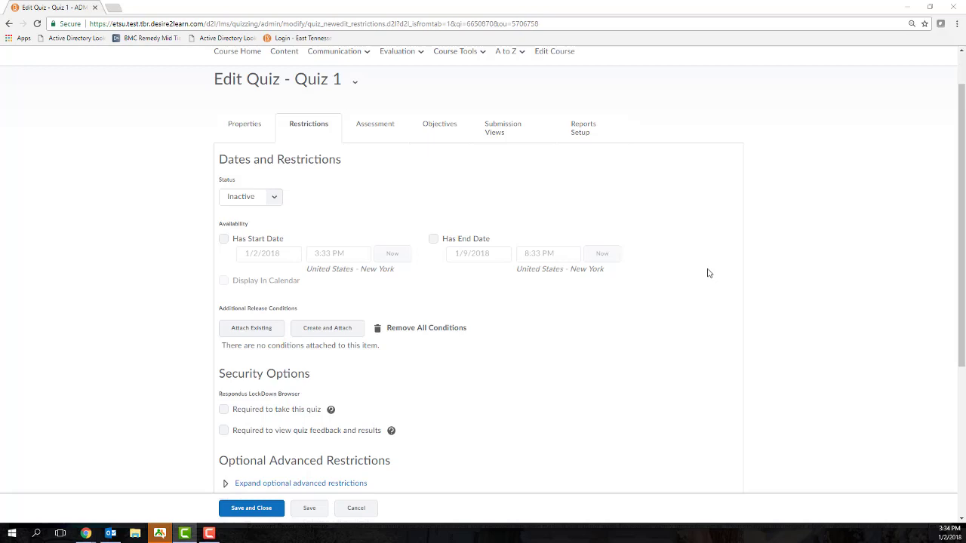
{"action": "mouse_move", "coordinate": [380, 181]}
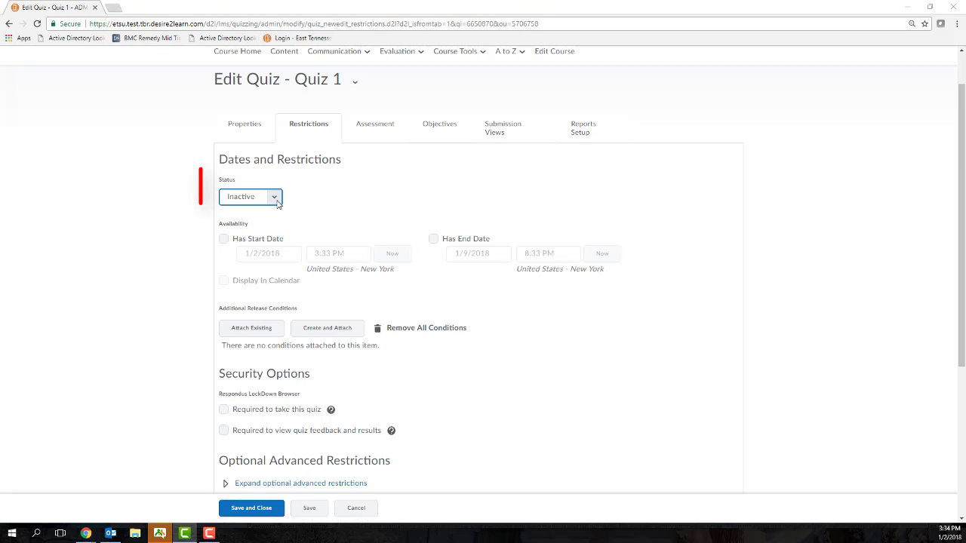
- Show the Status choices (Active/Inactive) for Quiz 1 on the Restrictions tab
{"action": "left_click", "coordinate": [275, 196]}
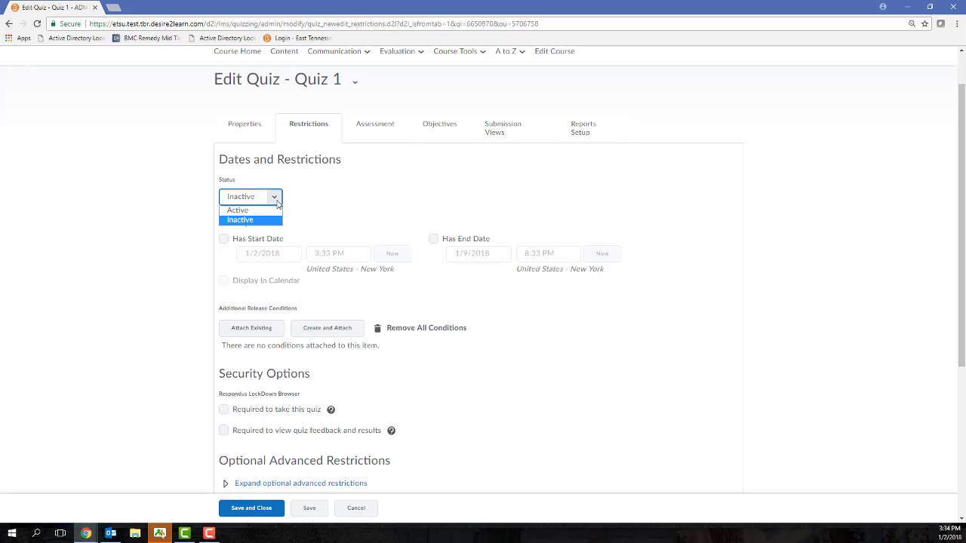
{"action": "mouse_move", "coordinate": [377, 261]}
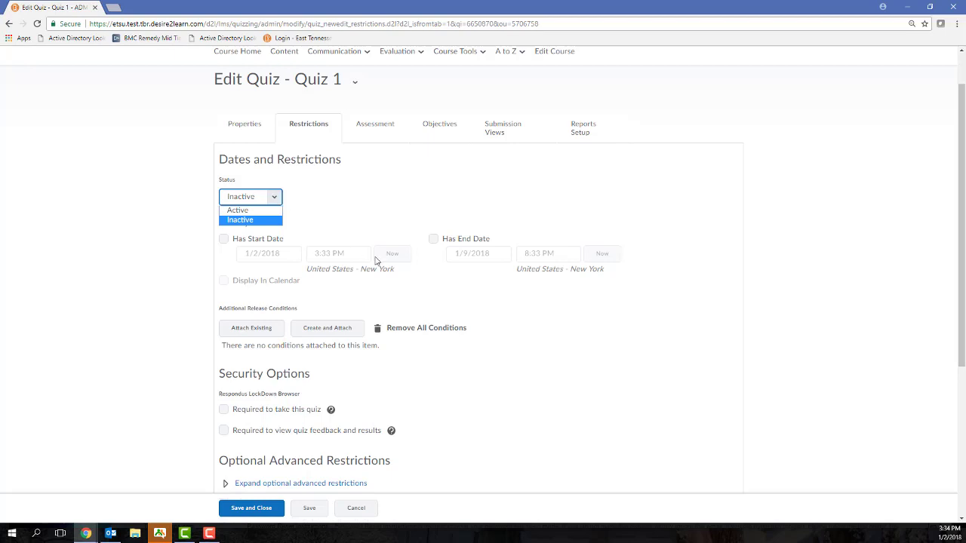
- Leave the status Inactive and enable a start date of January 29, 2018
{"action": "left_click", "coordinate": [240, 220]}
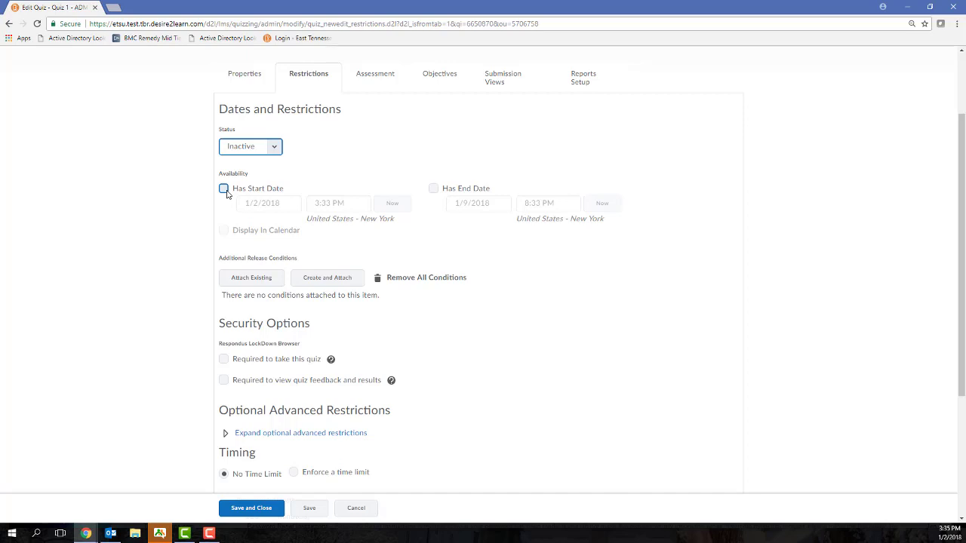
{"action": "left_click", "coordinate": [223, 188]}
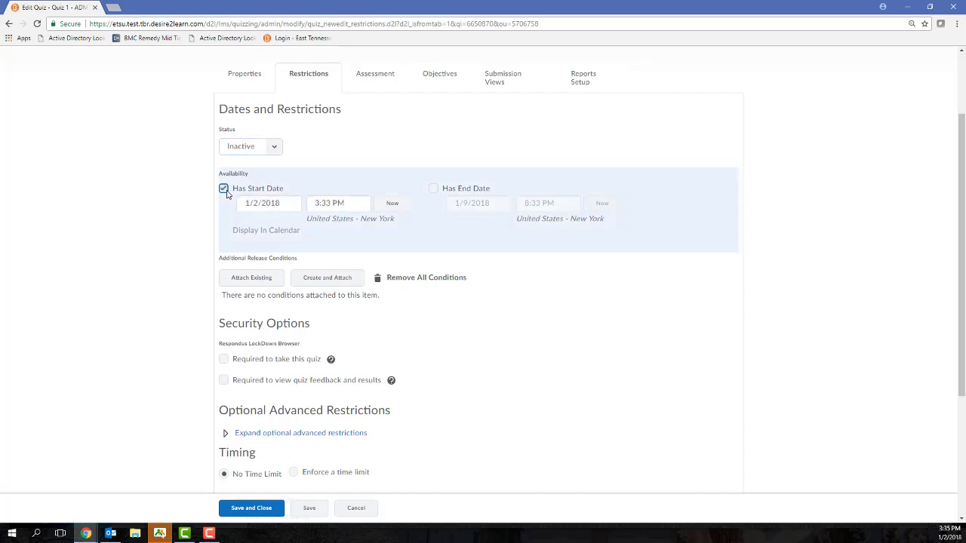
{"action": "left_click", "coordinate": [269, 202]}
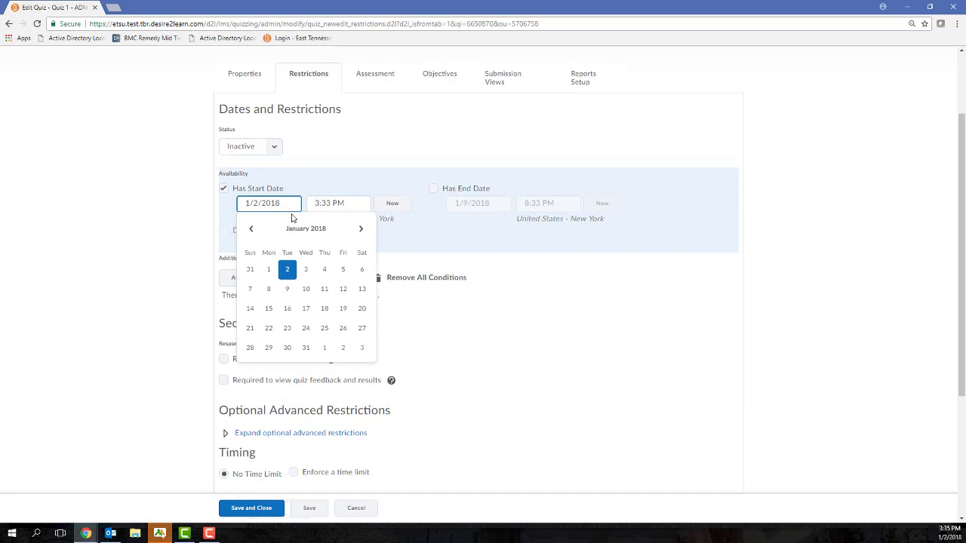
{"action": "mouse_move", "coordinate": [281, 346]}
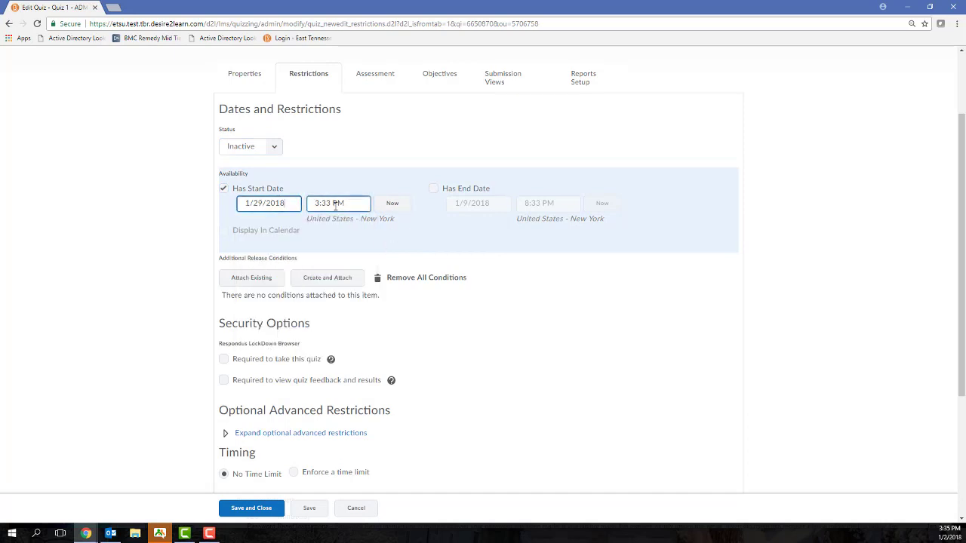
- Set the quiz start time to 11:59 PM
{"action": "left_click", "coordinate": [338, 203]}
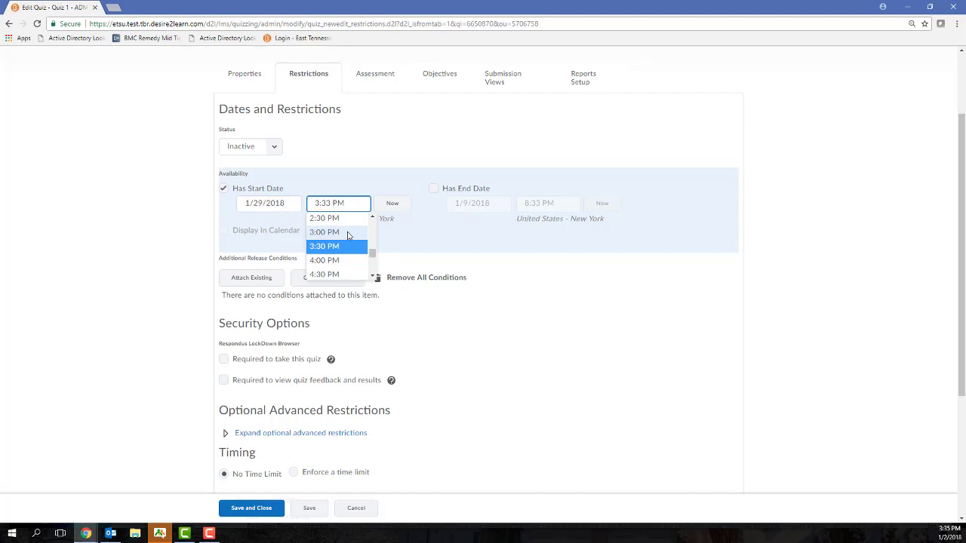
{"action": "left_click", "coordinate": [323, 246]}
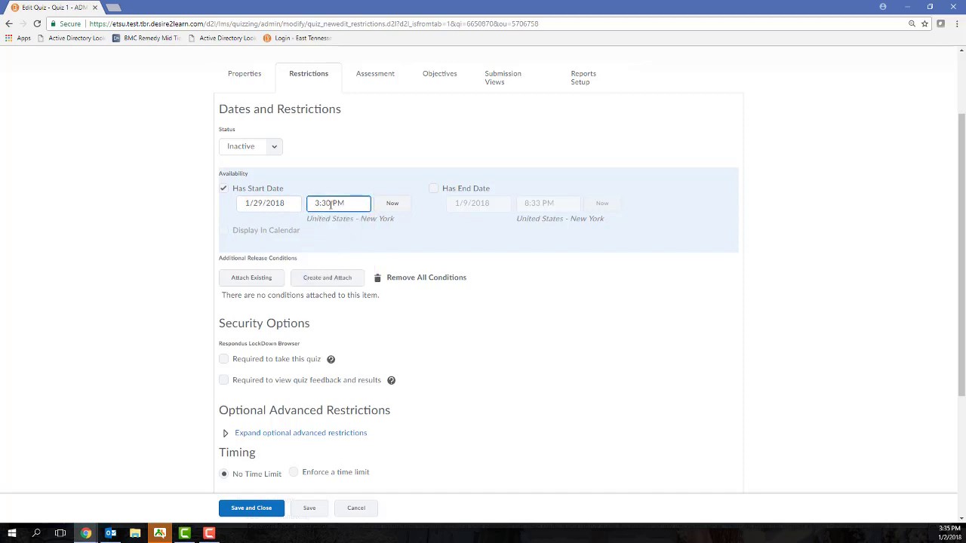
{"action": "left_click", "coordinate": [338, 203]}
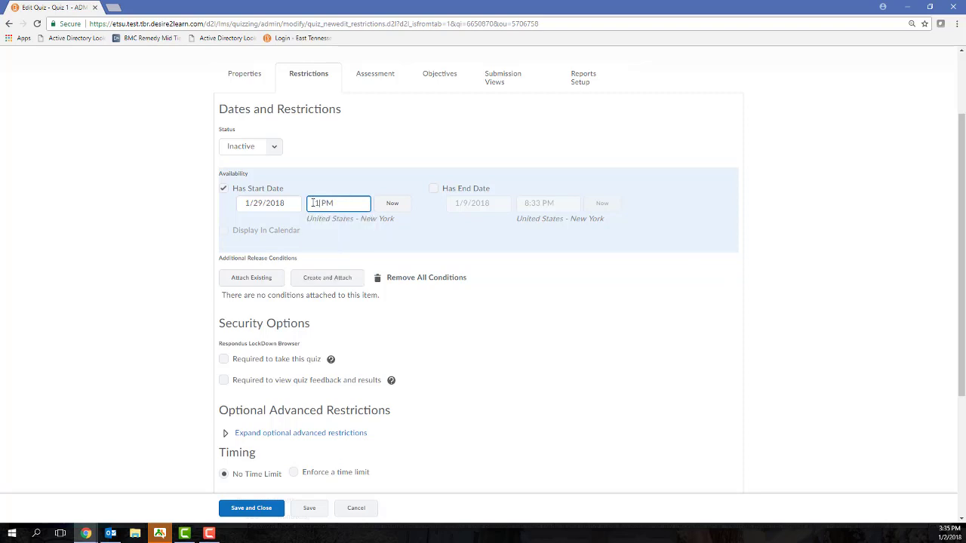
{"action": "type", "text": "11:59 PM"}
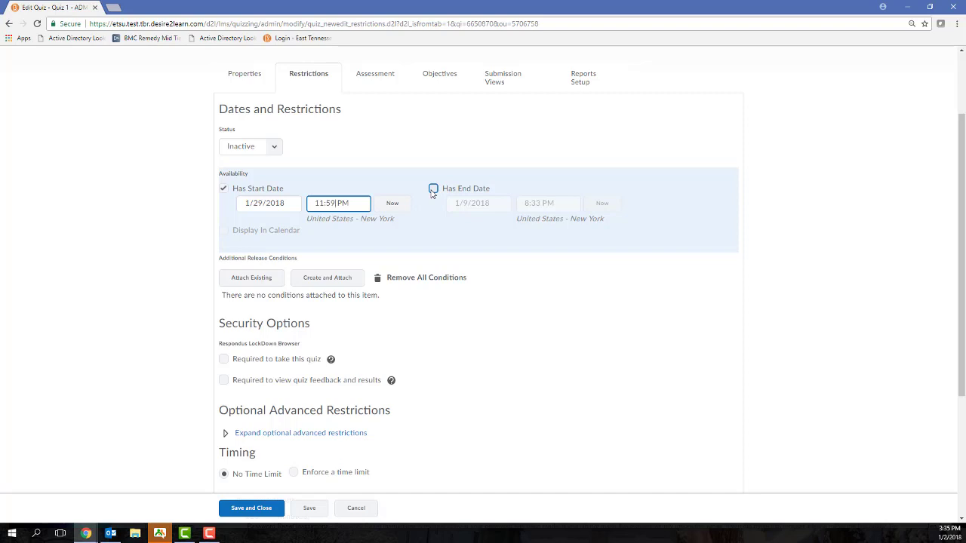
- Enable an end date of February 2, 2018 at 11:59 PM
{"action": "left_click", "coordinate": [433, 188]}
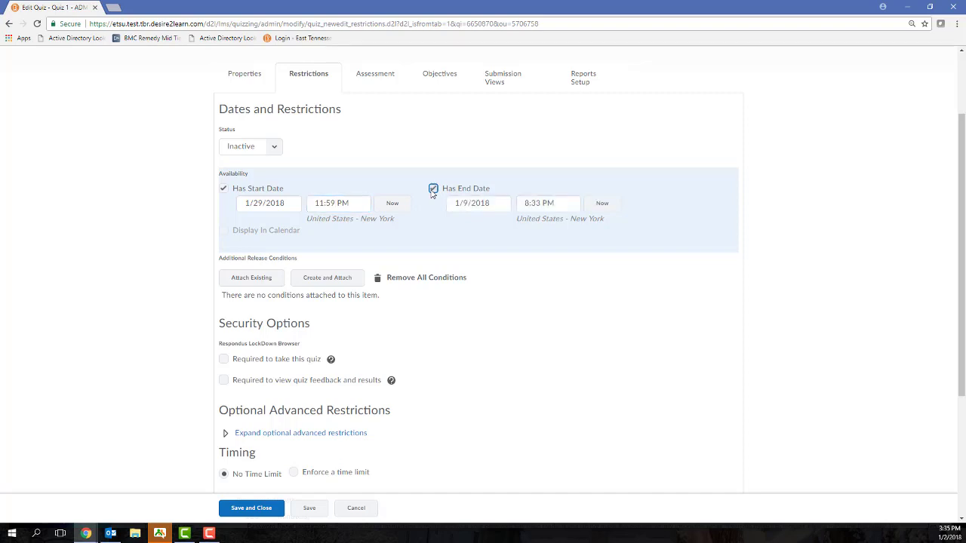
{"action": "left_click", "coordinate": [476, 202]}
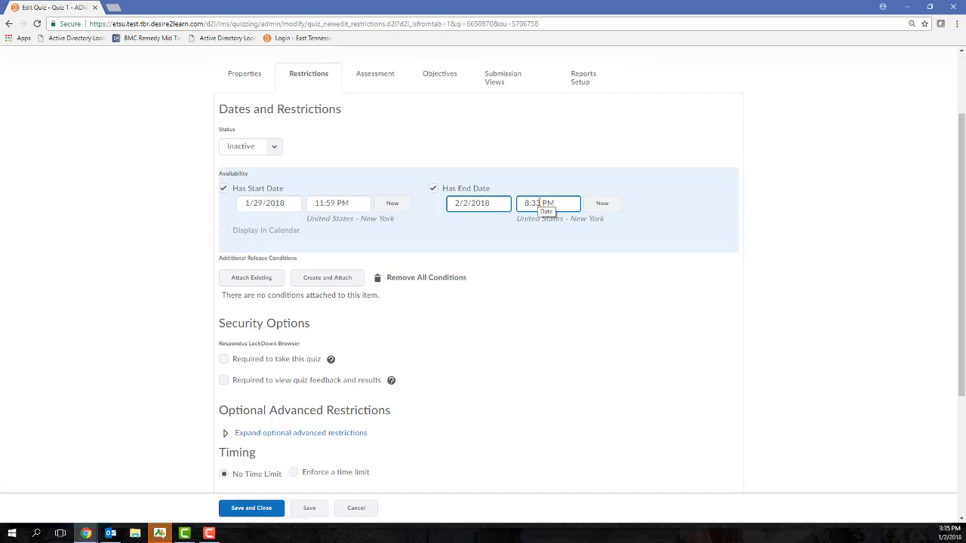
{"action": "left_click", "coordinate": [548, 202]}
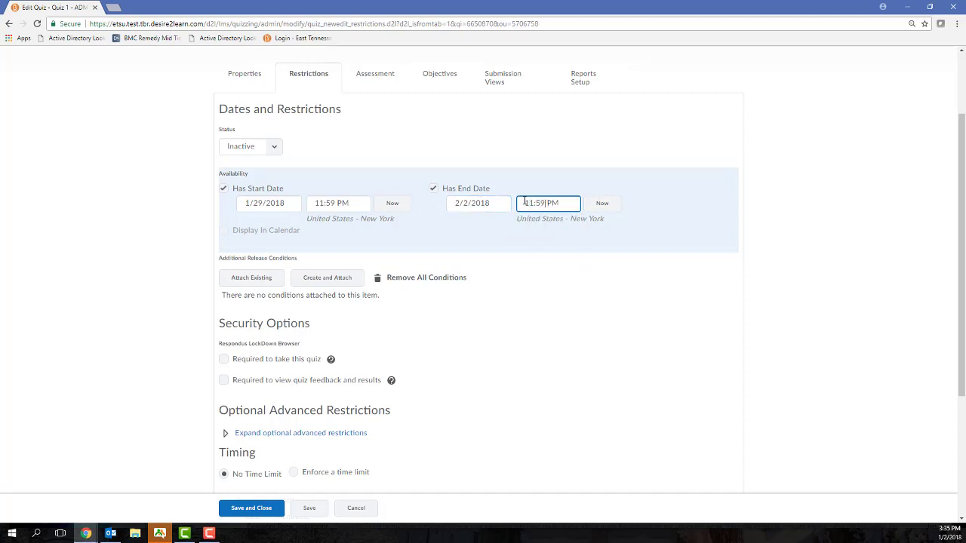
{"action": "mouse_move", "coordinate": [577, 263]}
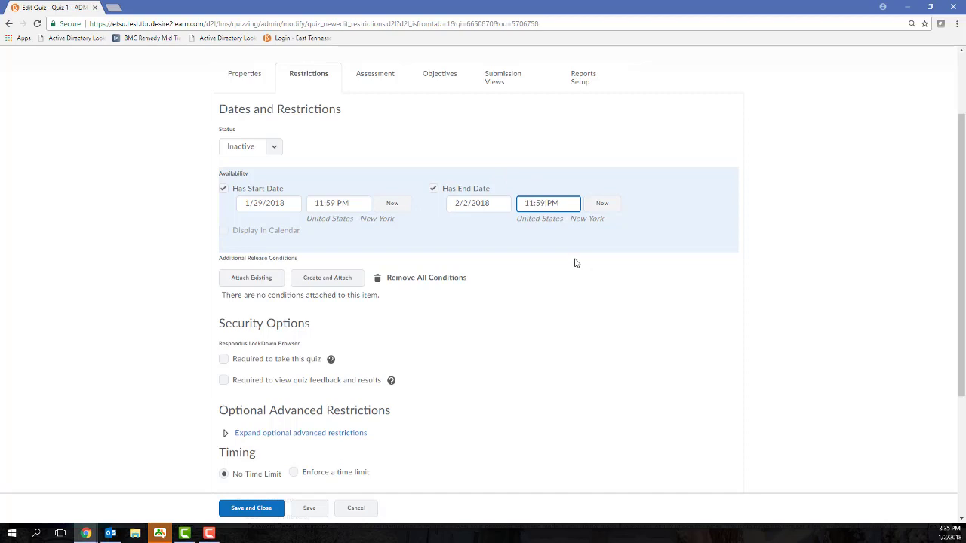
{"action": "mouse_move", "coordinate": [568, 265]}
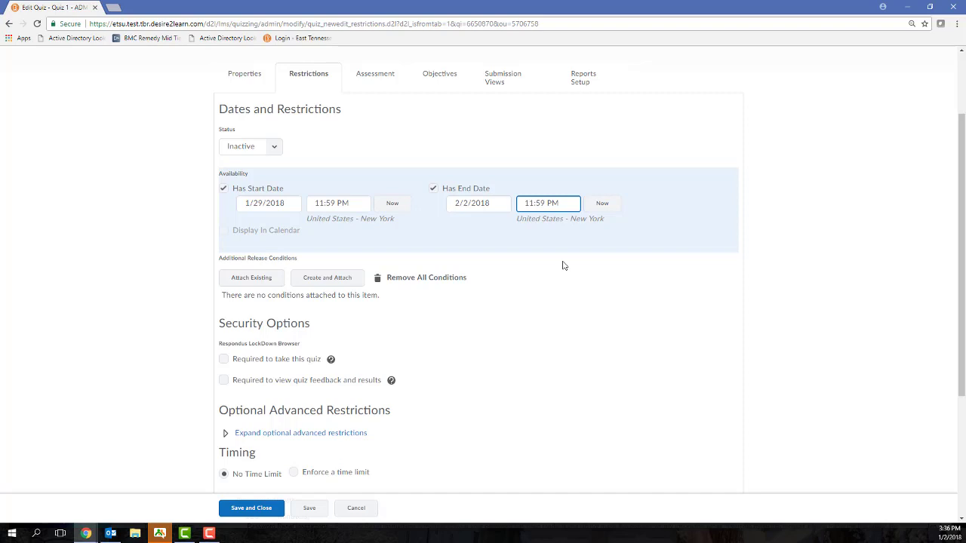
{"action": "scroll", "scroll_direction": "down", "scroll_amount": 3}
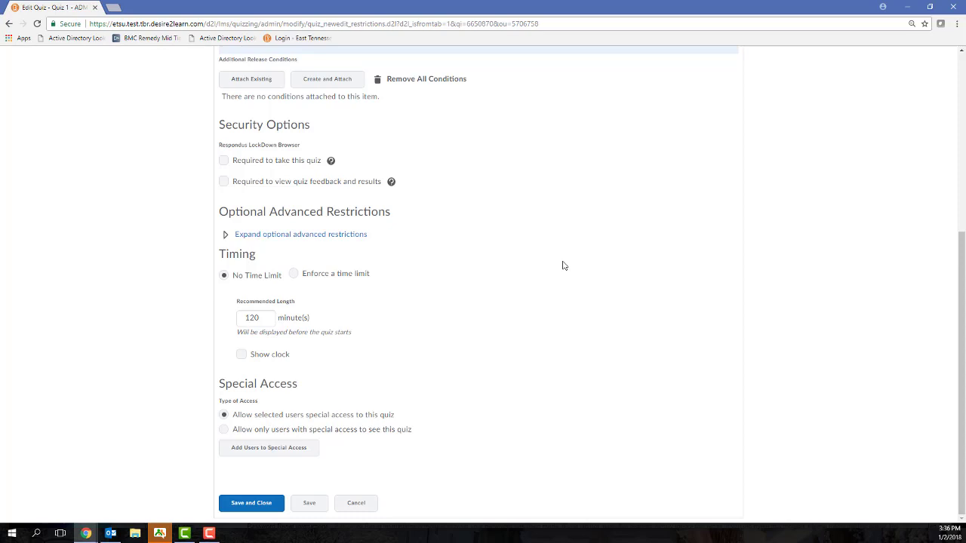
{"action": "left_click", "coordinate": [331, 160]}
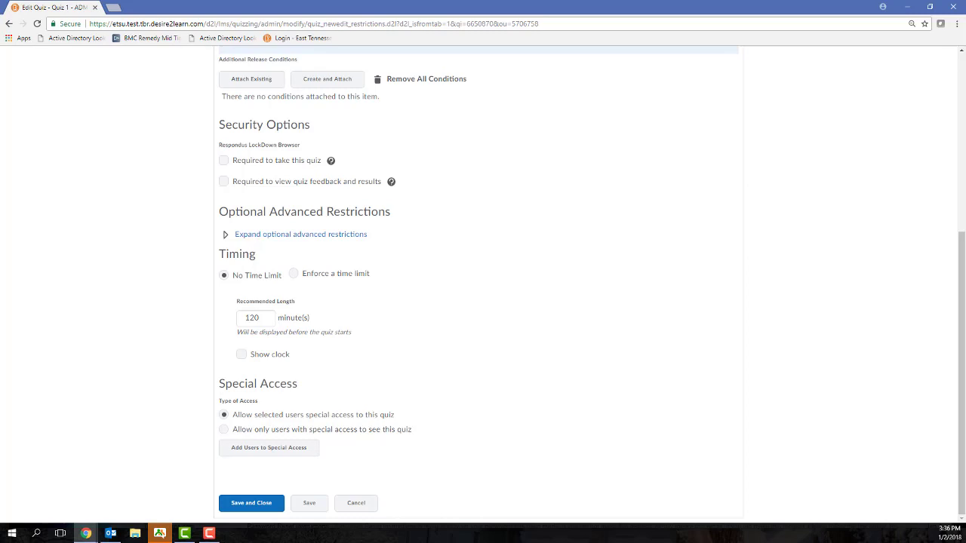
{"action": "mouse_move", "coordinate": [389, 326]}
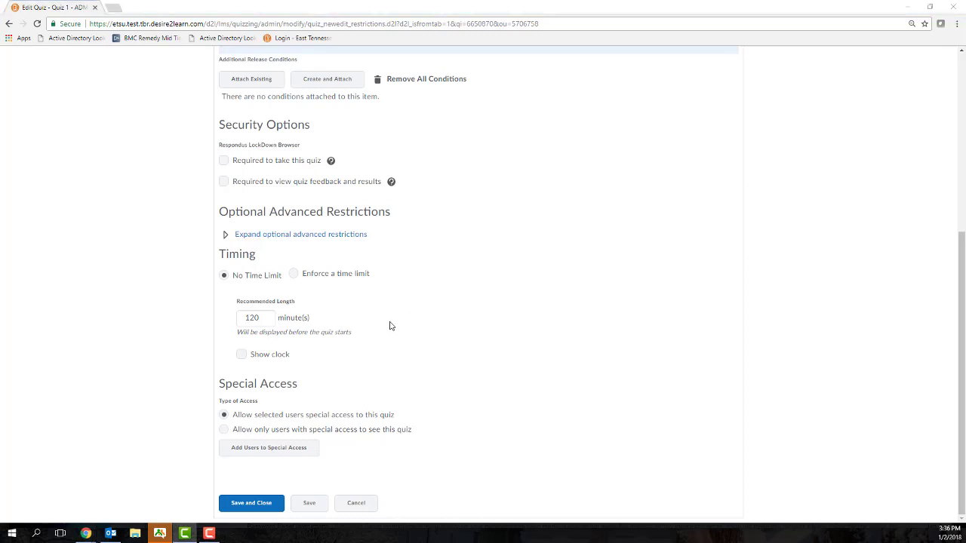
{"action": "mouse_move", "coordinate": [411, 311]}
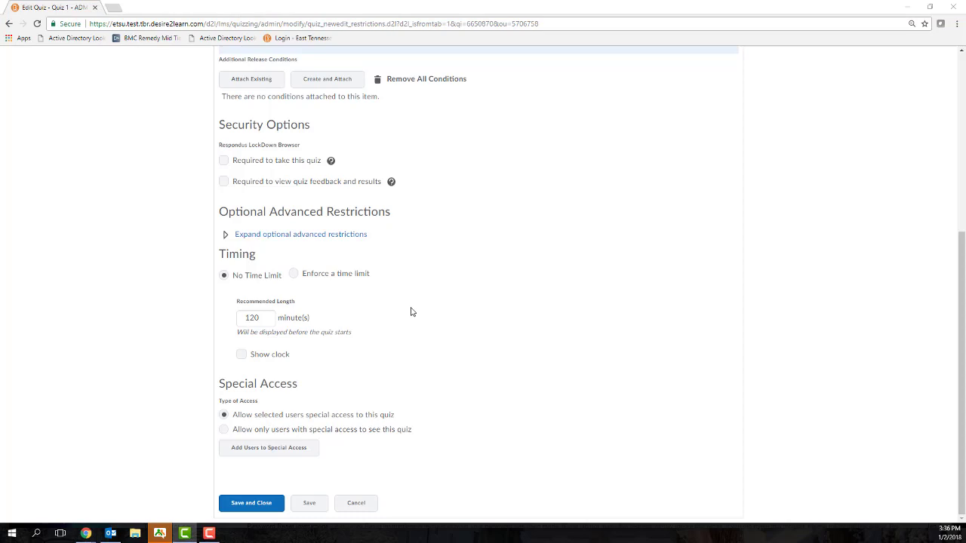
{"action": "mouse_move", "coordinate": [414, 311]}
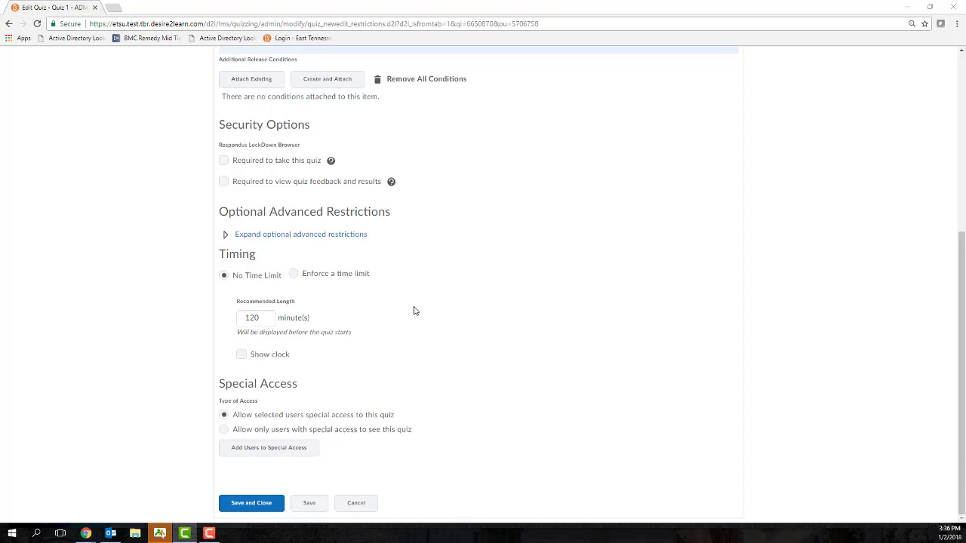
{"action": "mouse_move", "coordinate": [330, 160]}
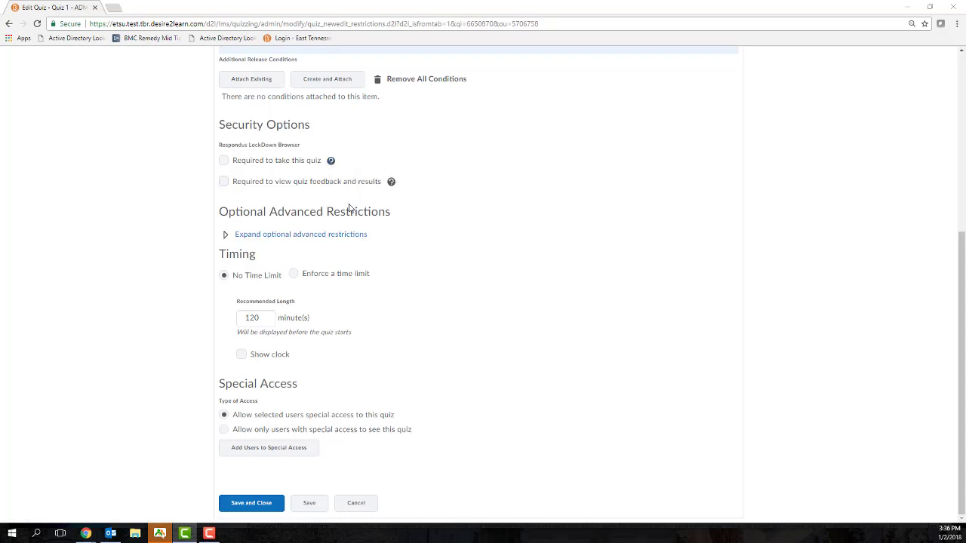
{"action": "mouse_move", "coordinate": [374, 225]}
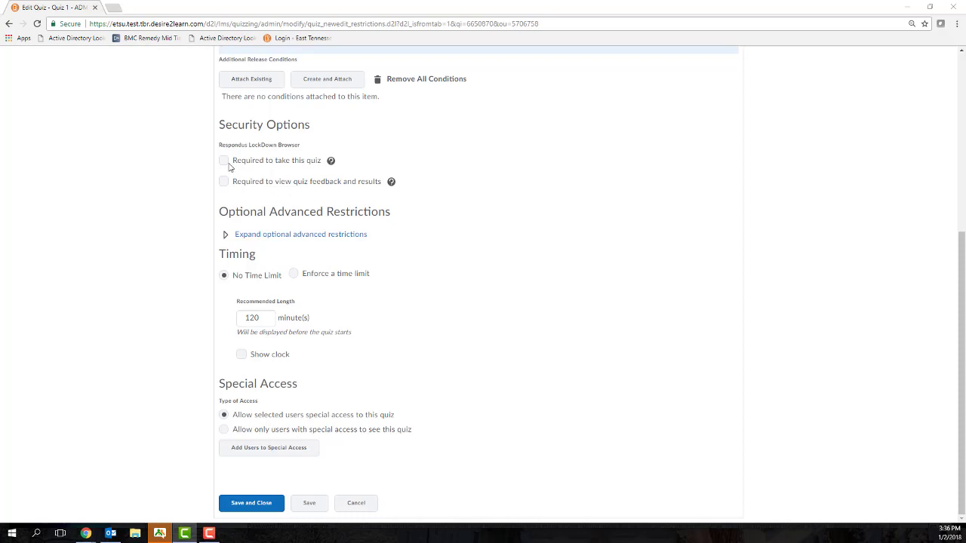
{"action": "left_click", "coordinate": [223, 160]}
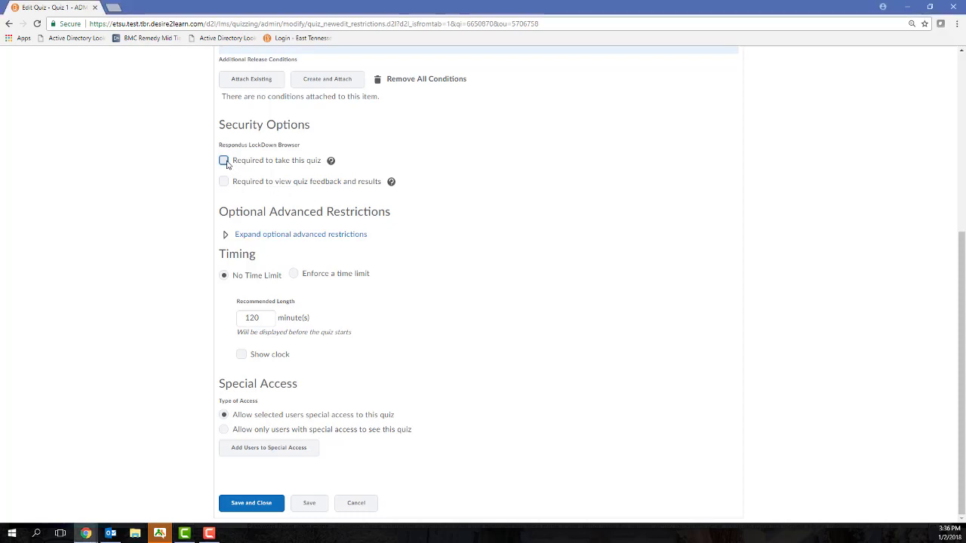
{"action": "left_click", "coordinate": [223, 160]}
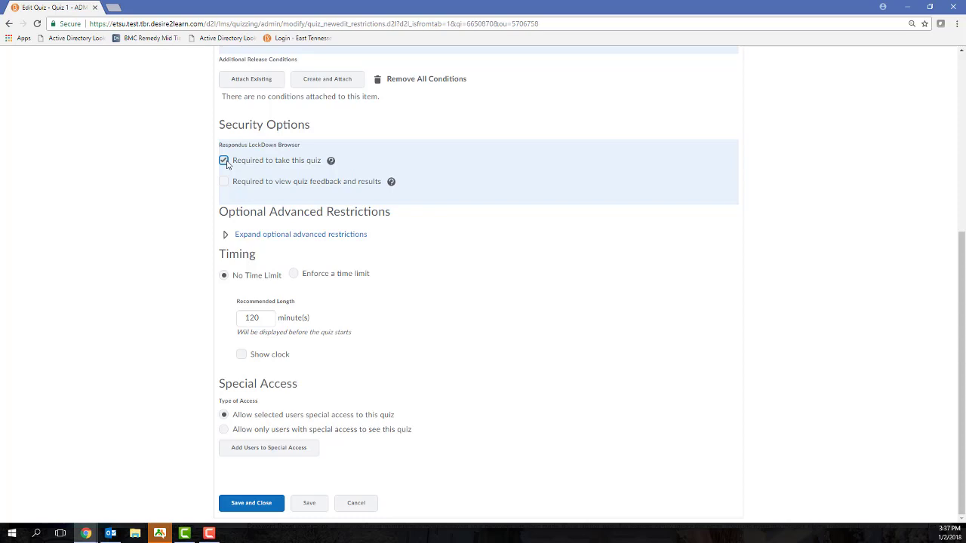
{"action": "left_click", "coordinate": [223, 160]}
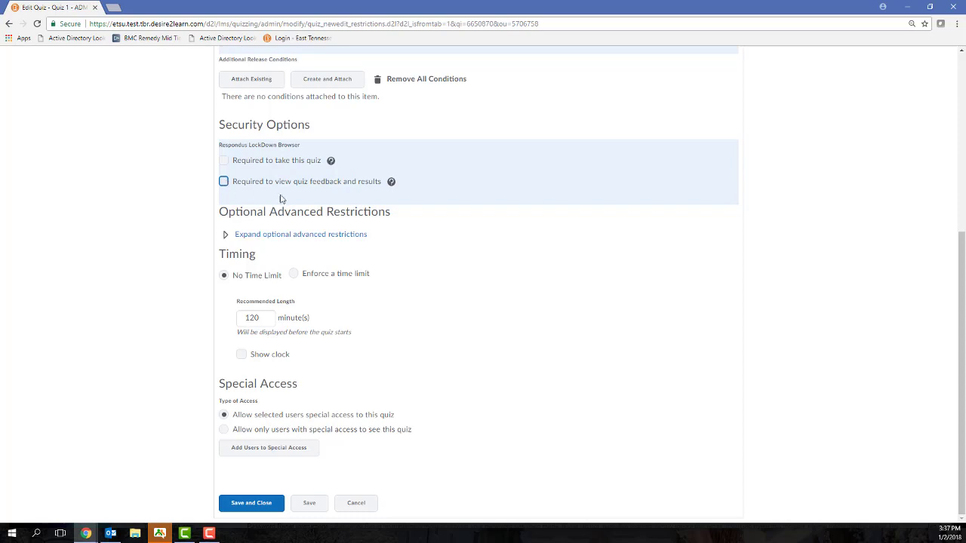
{"action": "mouse_move", "coordinate": [455, 246]}
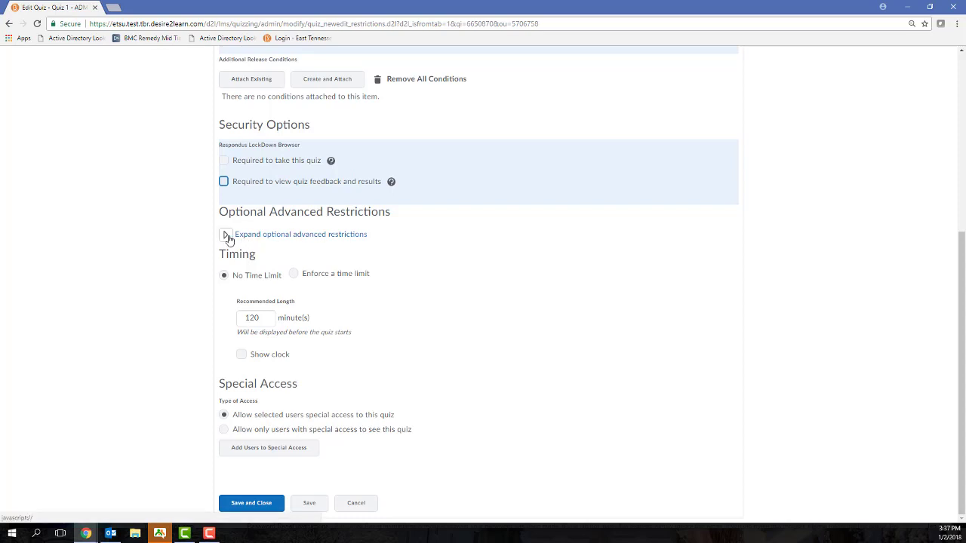
- Expand the advanced restrictions and enter a sample password 'PassWord' before clearing it
{"action": "left_click", "coordinate": [226, 234]}
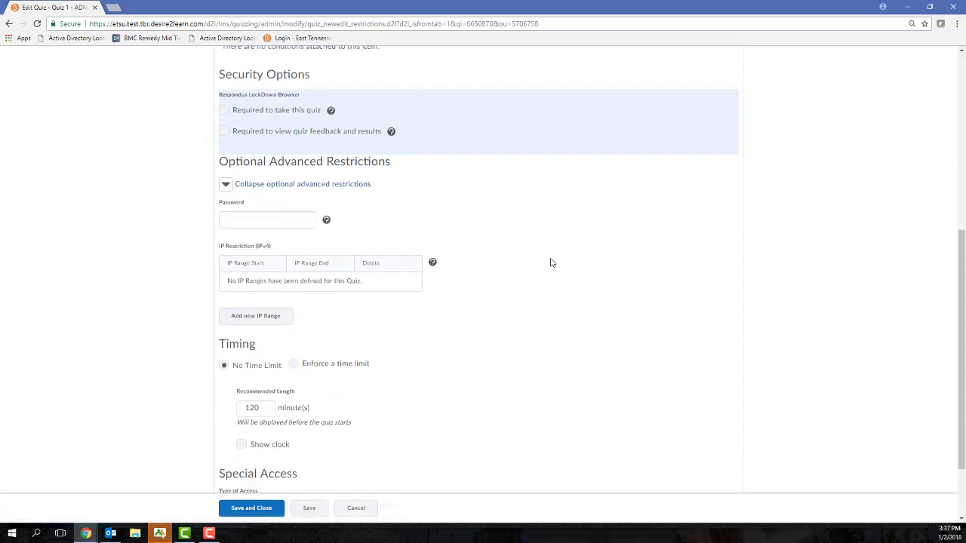
{"action": "scroll", "scroll_direction": "down", "scroll_amount": 3}
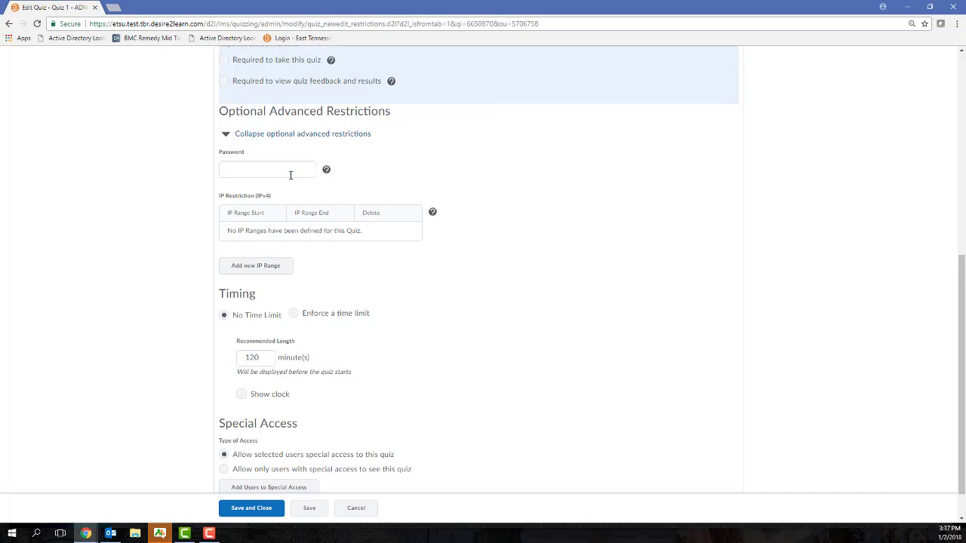
{"action": "type", "text": "Pass"}
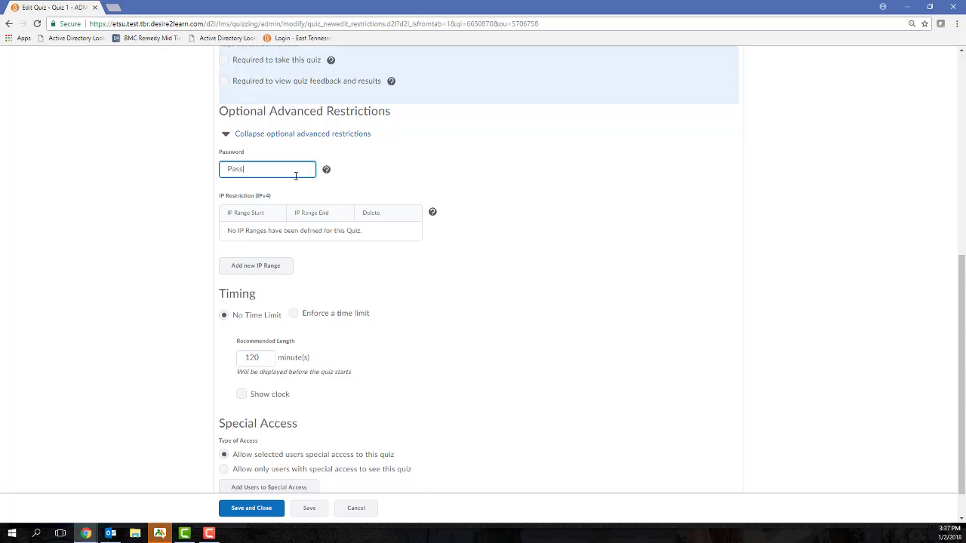
{"action": "type", "text": "Word"}
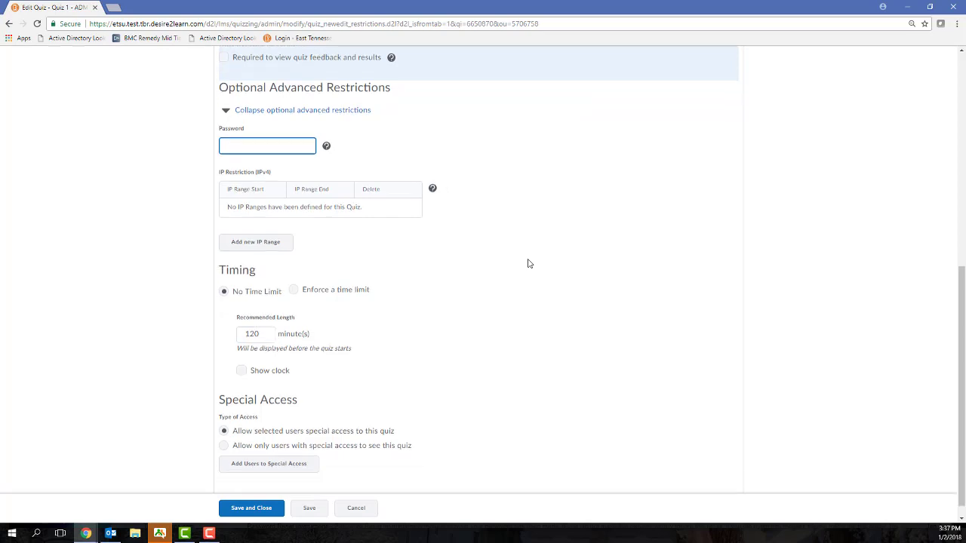
- Add a blank start/end IP range row under IP Restriction
{"action": "left_click", "coordinate": [256, 241]}
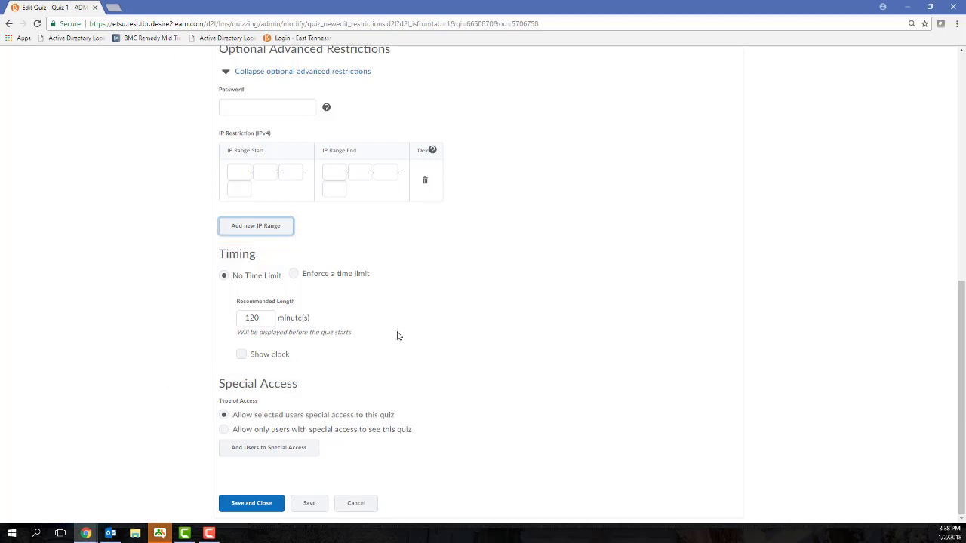
{"action": "mouse_move", "coordinate": [395, 337]}
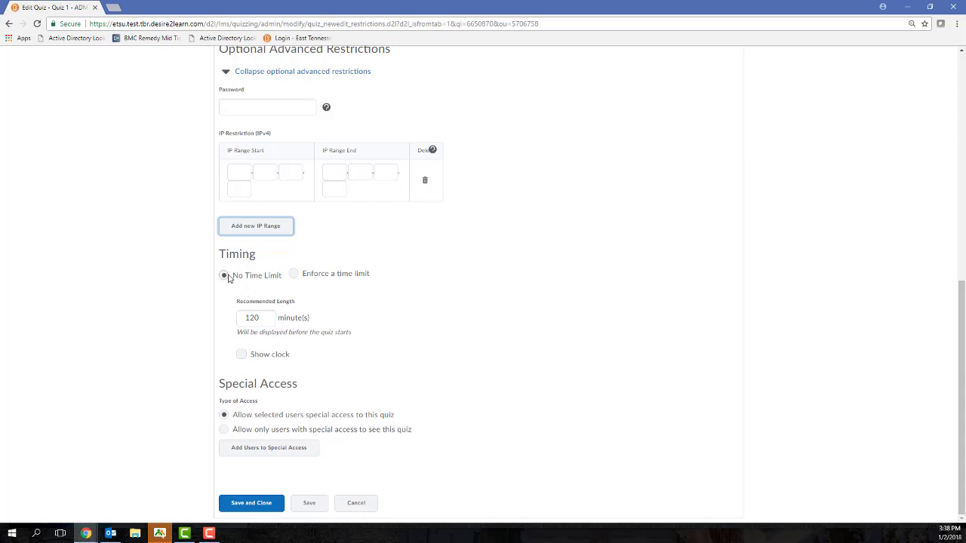
- Toggle the enforced time limit with Time Limit 120 and Grace Period 5 minutes
{"action": "left_click", "coordinate": [292, 273]}
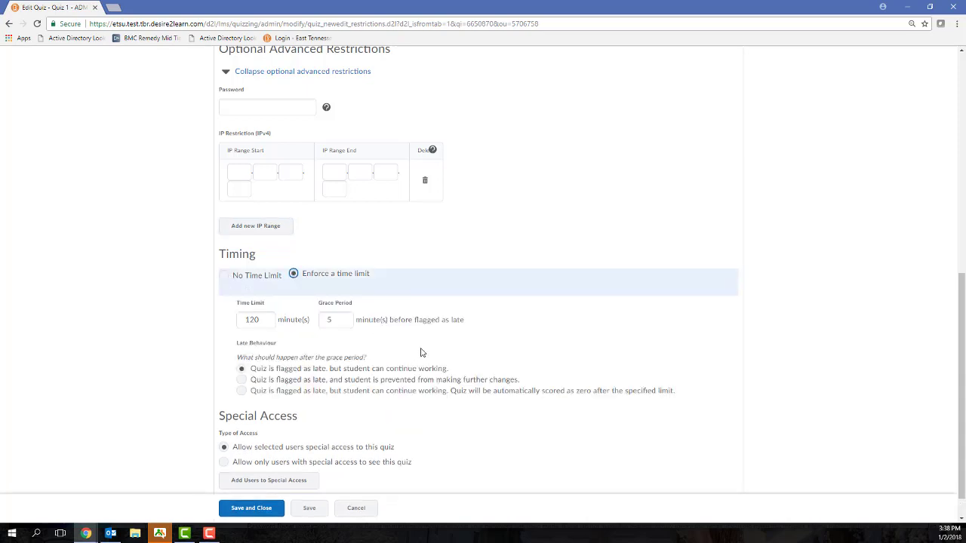
{"action": "scroll", "scroll_direction": "down", "scroll_amount": 3}
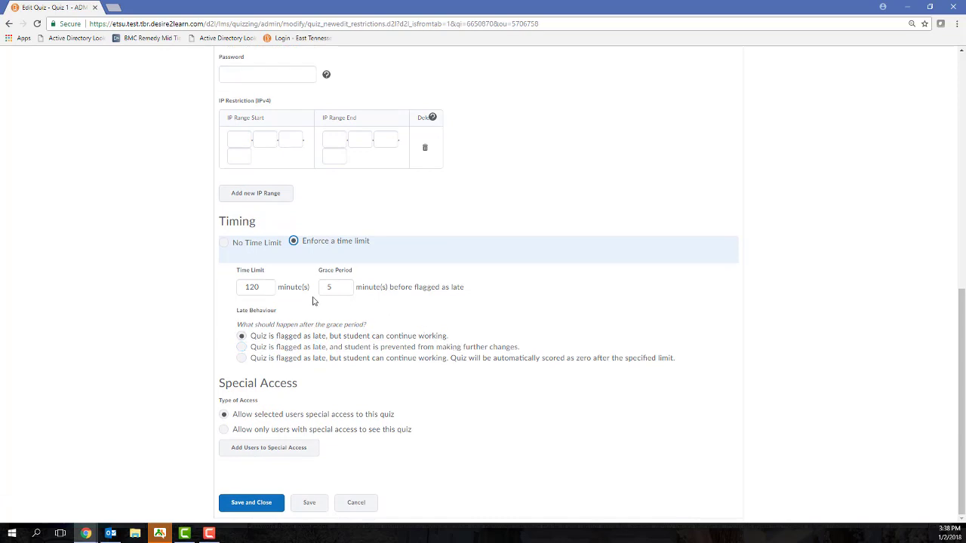
{"action": "mouse_move", "coordinate": [289, 313]}
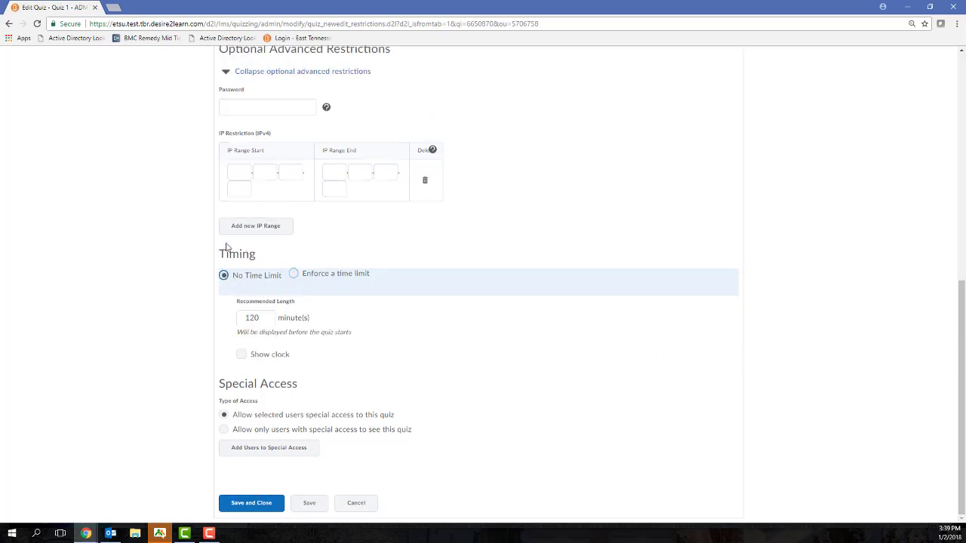
{"action": "left_click", "coordinate": [293, 273]}
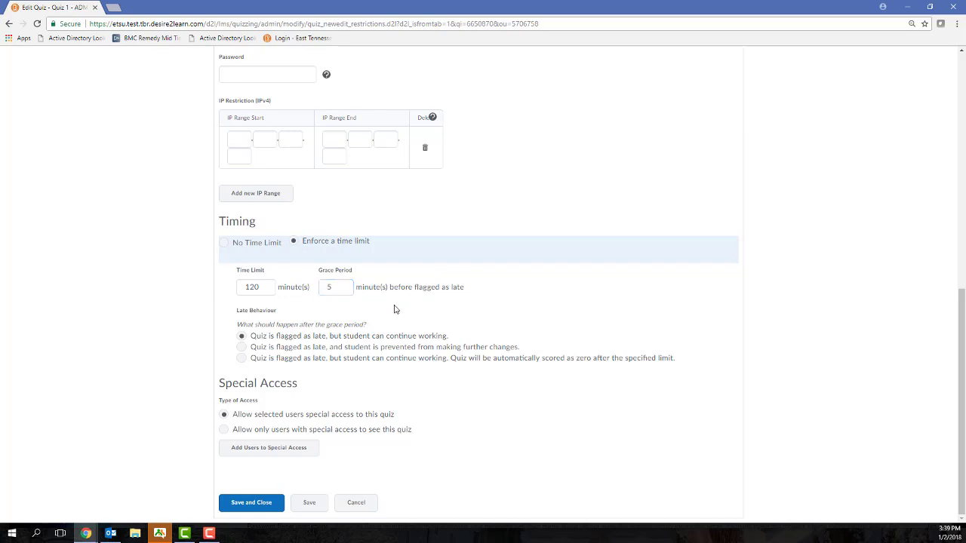
{"action": "mouse_move", "coordinate": [405, 328]}
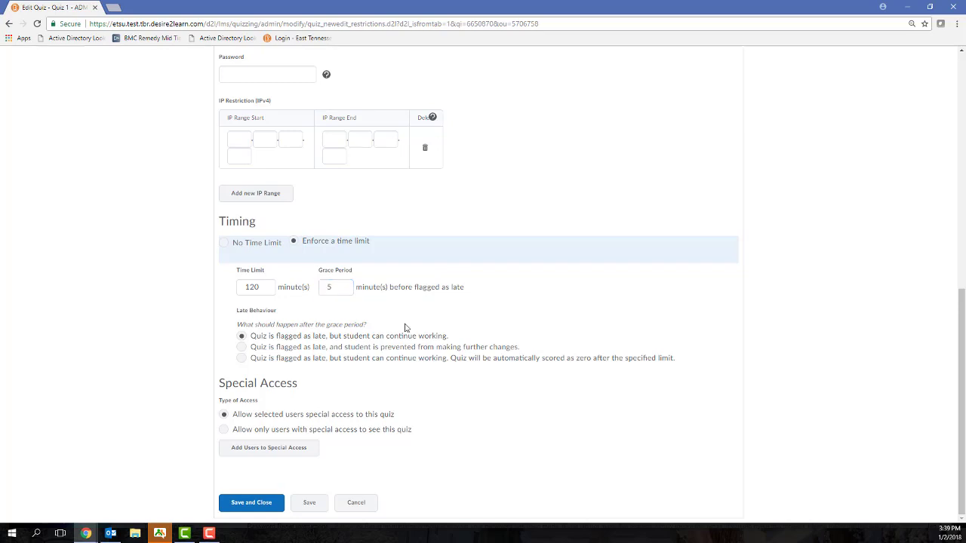
{"action": "mouse_move", "coordinate": [442, 384]}
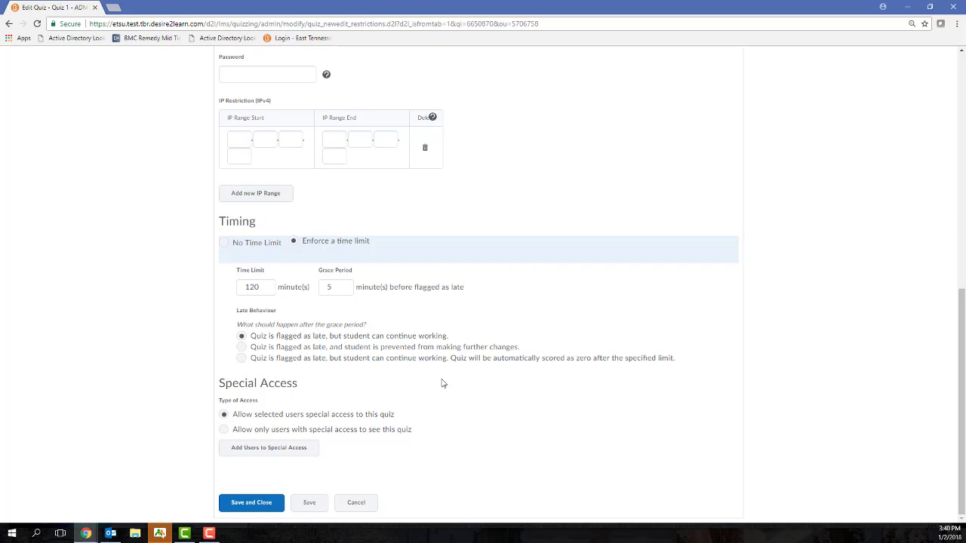
{"action": "mouse_move", "coordinate": [437, 383]}
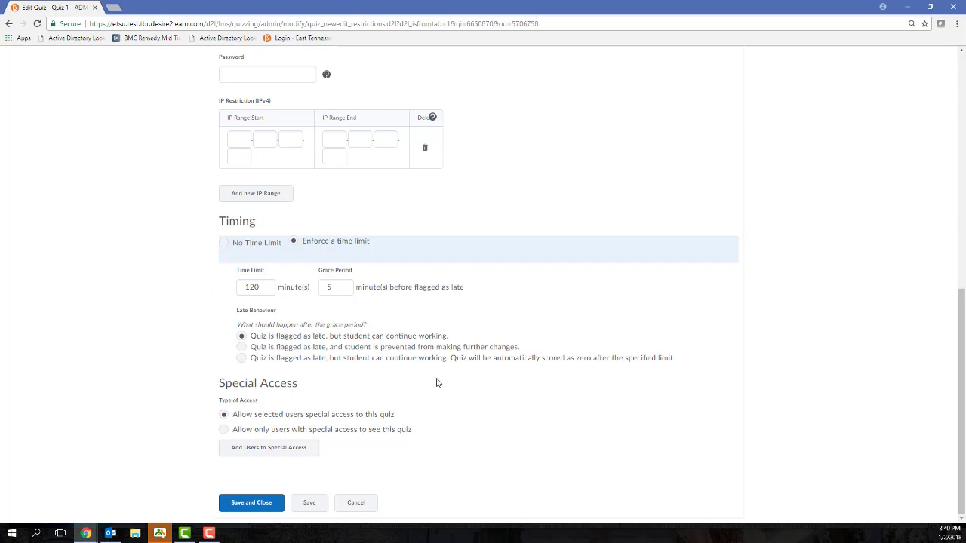
{"action": "mouse_move", "coordinate": [390, 380]}
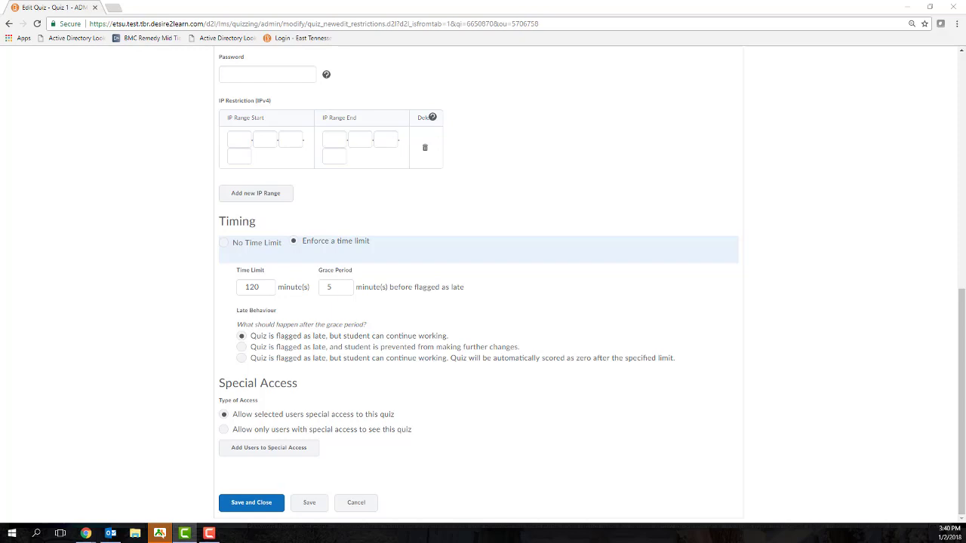
{"action": "mouse_move", "coordinate": [363, 386]}
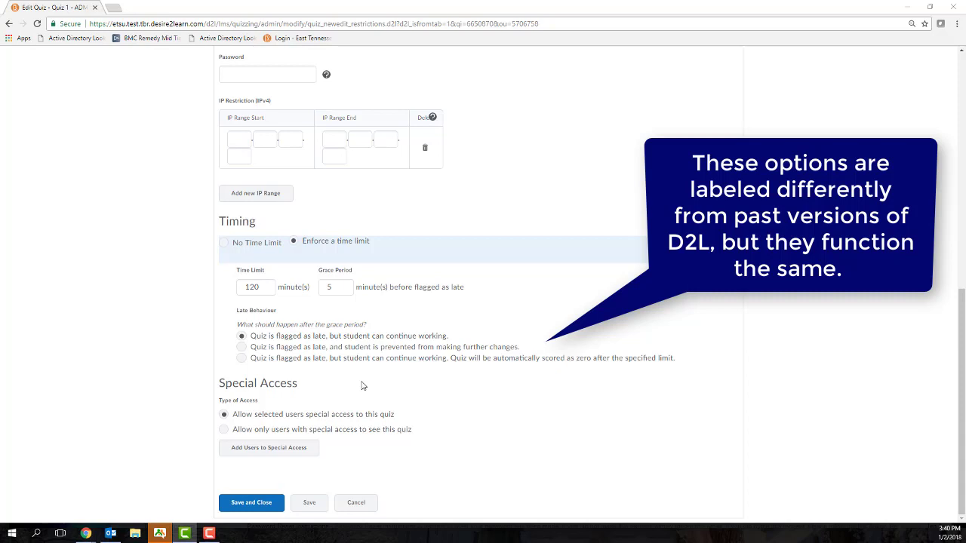
{"action": "mouse_move", "coordinate": [308, 376]}
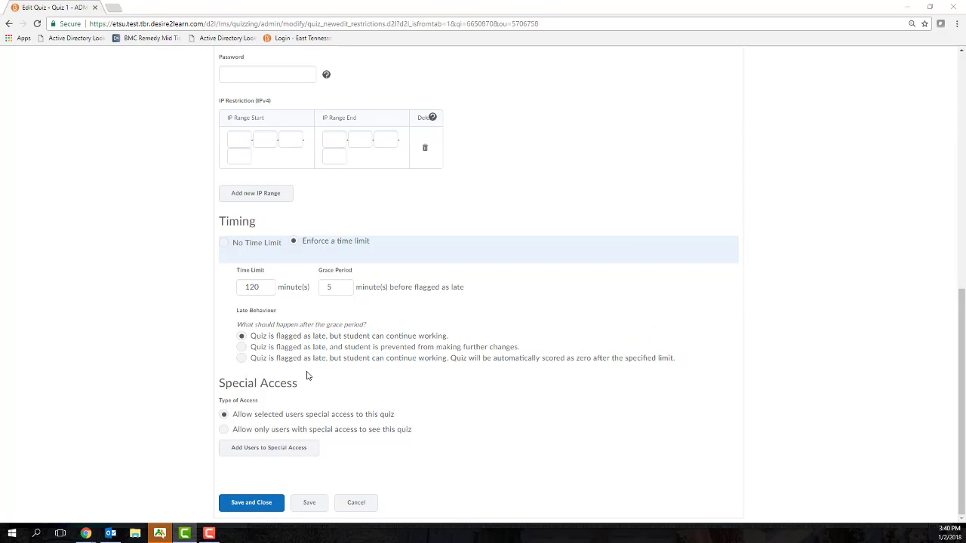
- Score late quizzes as zero with a Late Limit of 5 minutes
{"action": "left_click", "coordinate": [242, 357]}
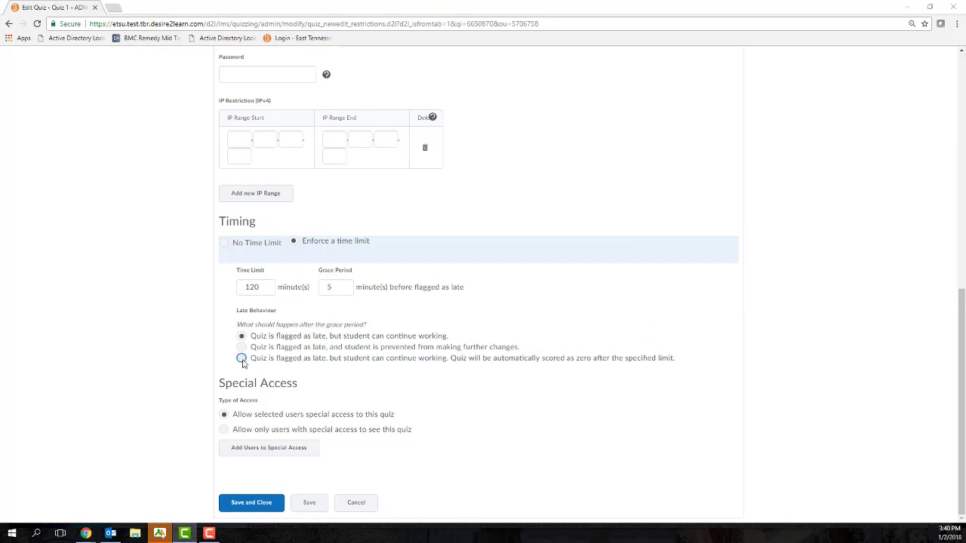
{"action": "left_click", "coordinate": [242, 357]}
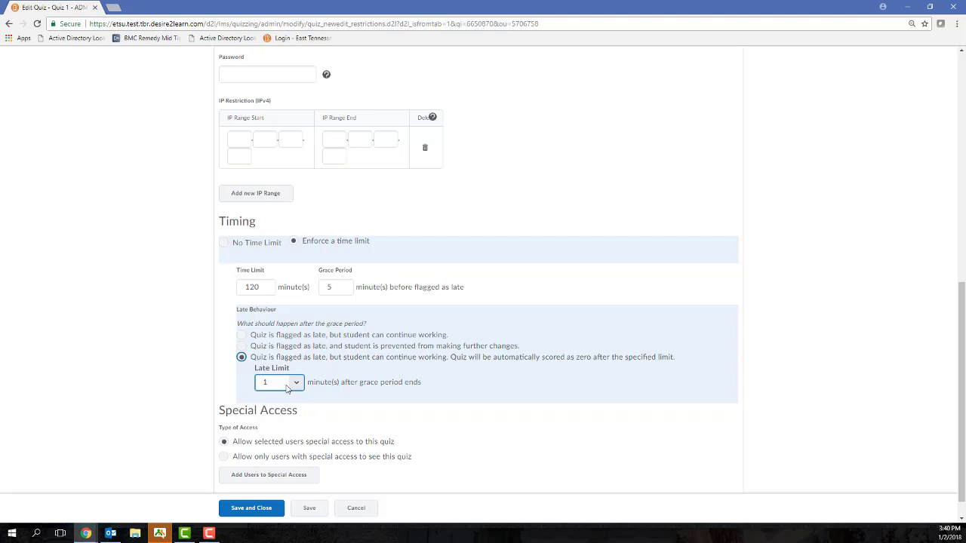
{"action": "left_click", "coordinate": [278, 384]}
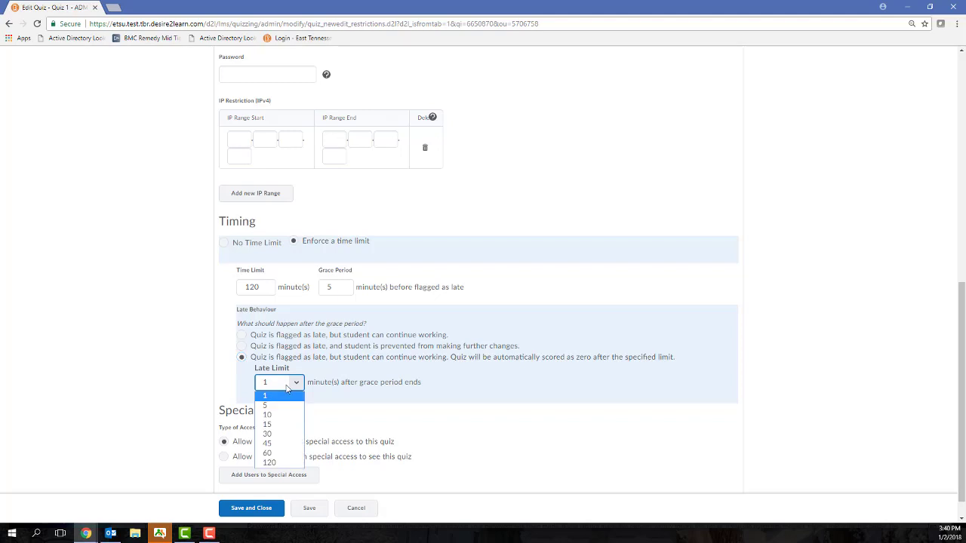
{"action": "left_click", "coordinate": [265, 395]}
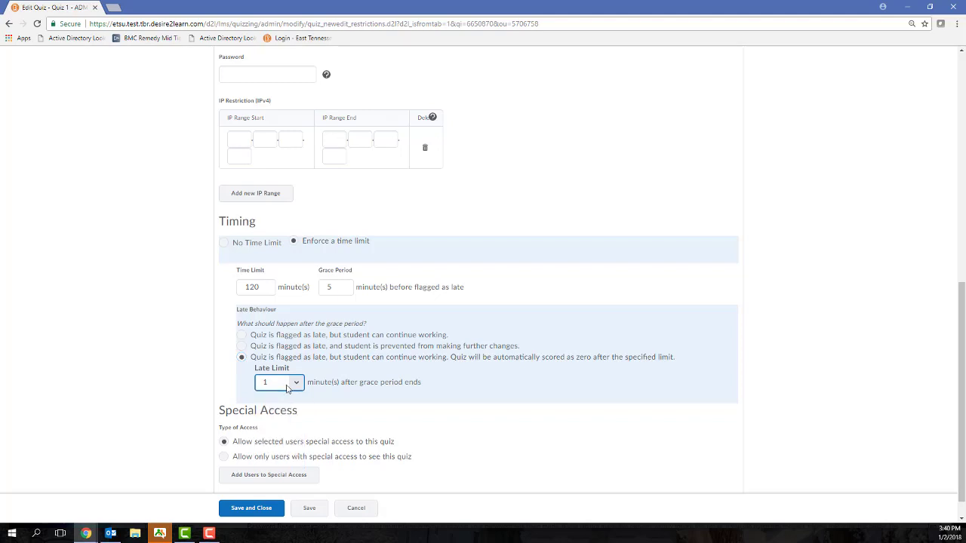
{"action": "left_click", "coordinate": [278, 382]}
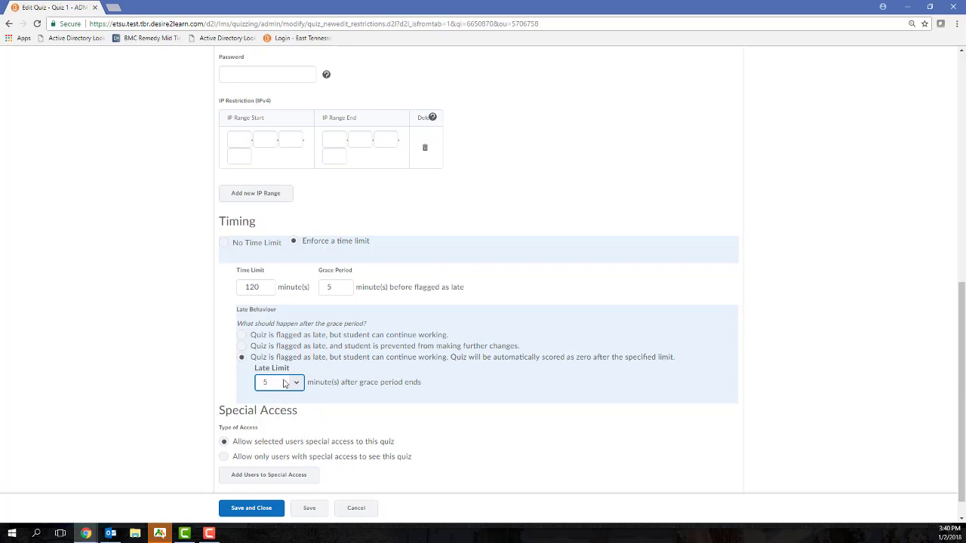
{"action": "mouse_move", "coordinate": [279, 382]}
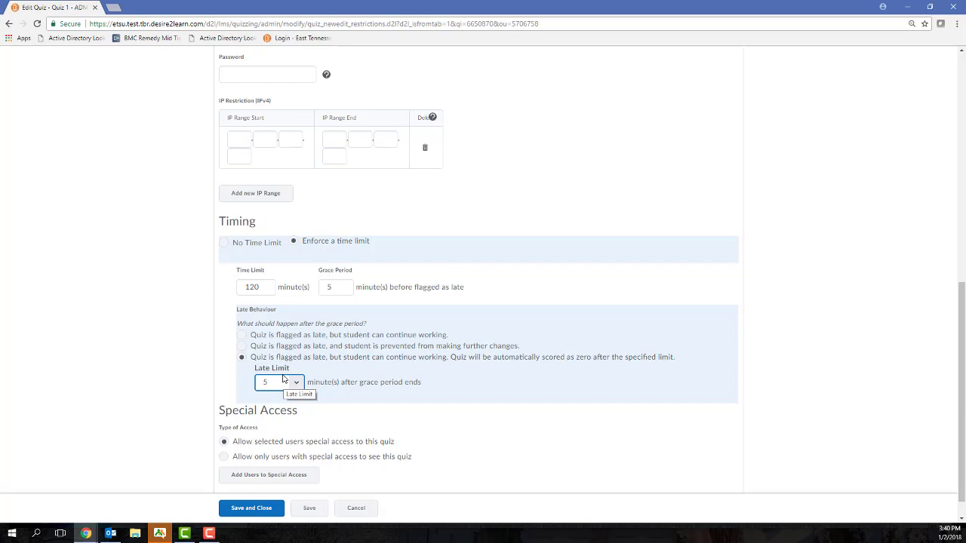
{"action": "mouse_move", "coordinate": [281, 378]}
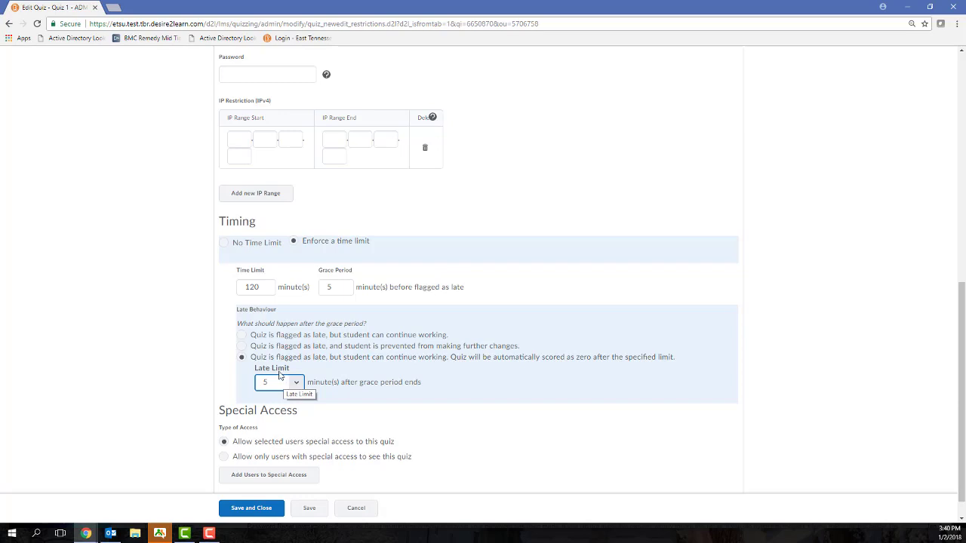
- Switch late behavior to flag the quiz as late and block further changes
{"action": "left_click", "coordinate": [241, 346]}
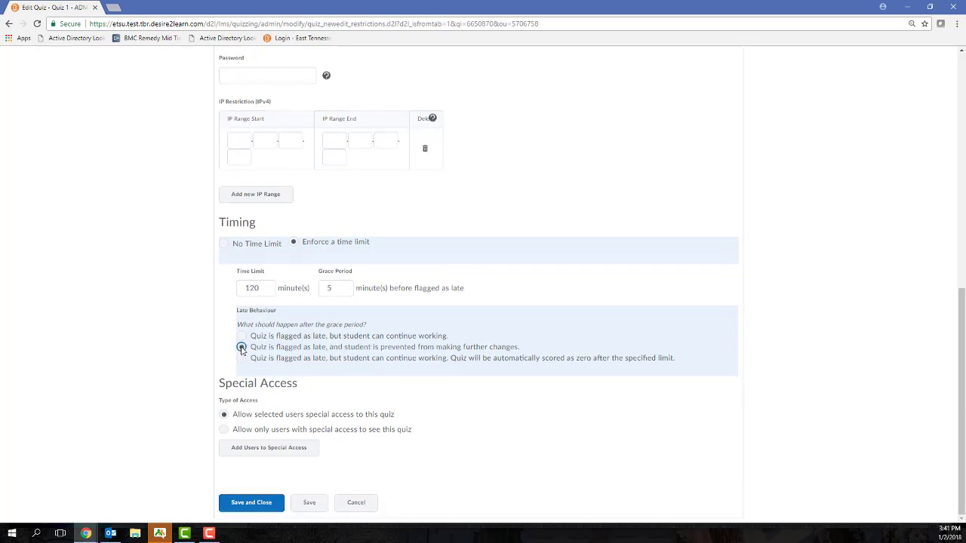
{"action": "left_click", "coordinate": [241, 347]}
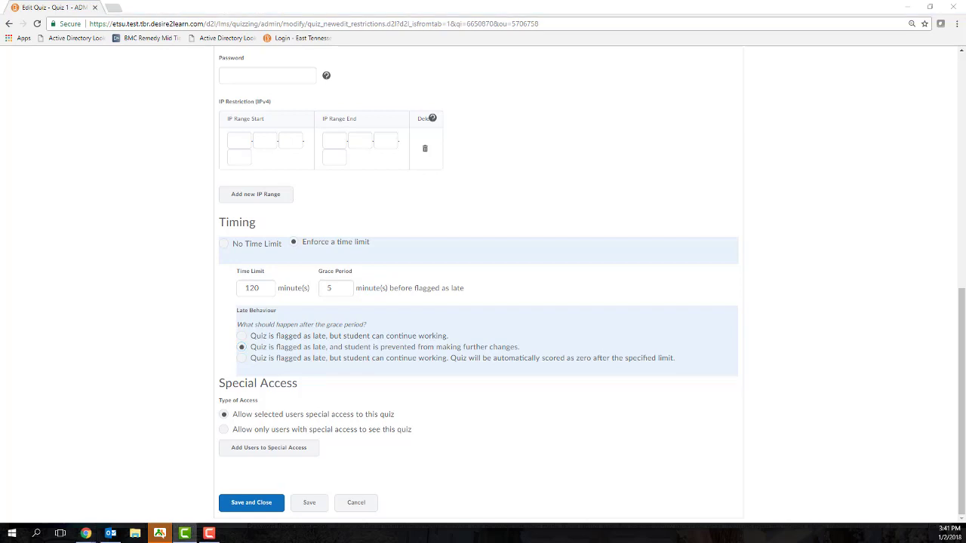
{"action": "mouse_move", "coordinate": [528, 391]}
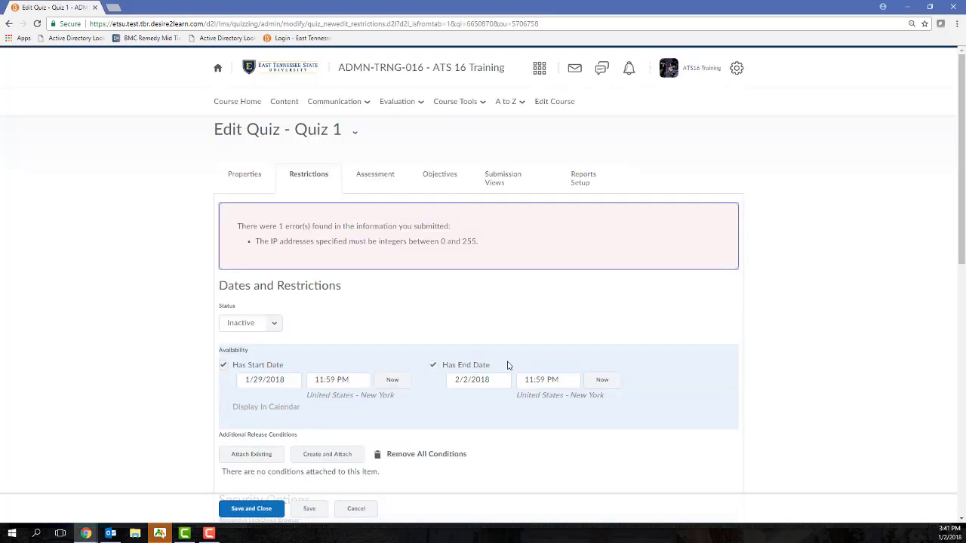
- Save the Restrictions settings with no IP ranges defined
{"action": "scroll", "scroll_direction": "down", "scroll_amount": 3}
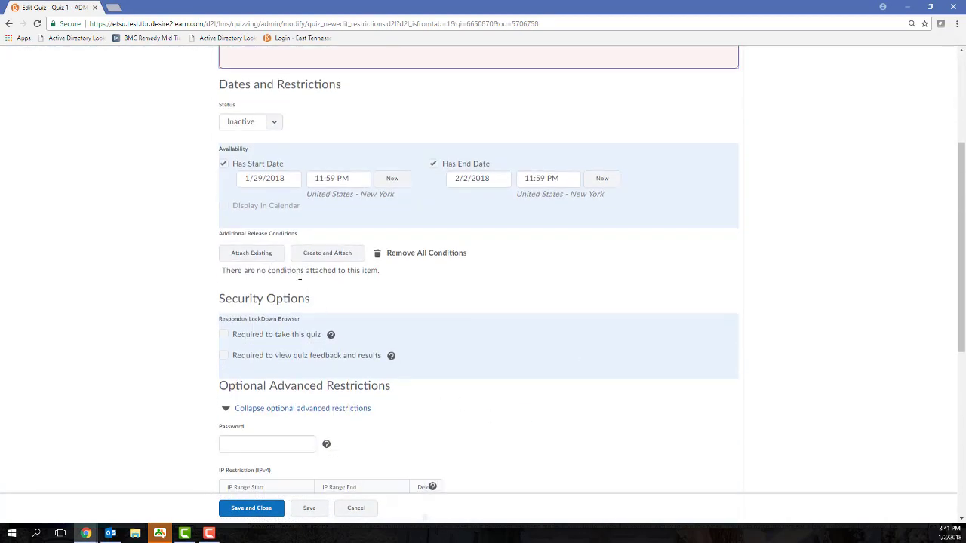
{"action": "scroll", "scroll_direction": "down", "scroll_amount": 3}
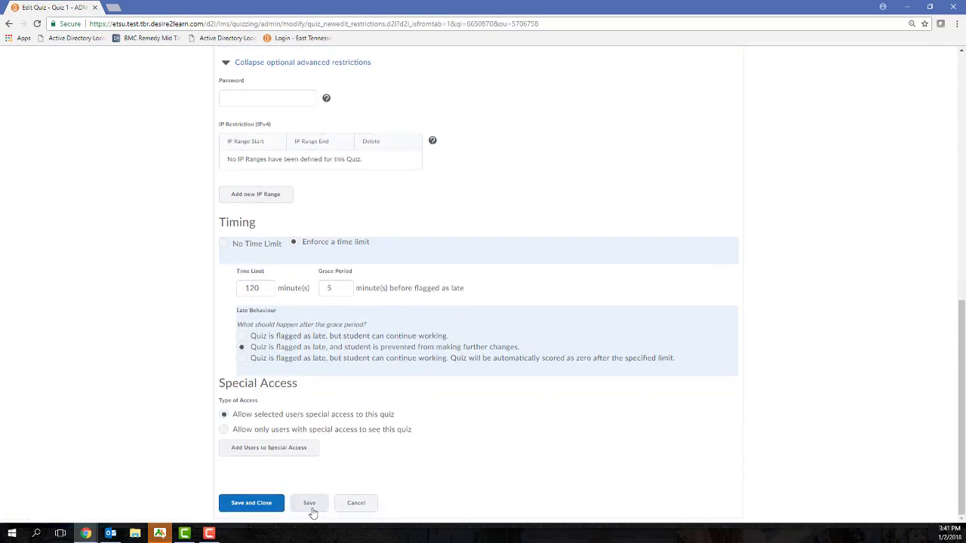
{"action": "left_click", "coordinate": [308, 503]}
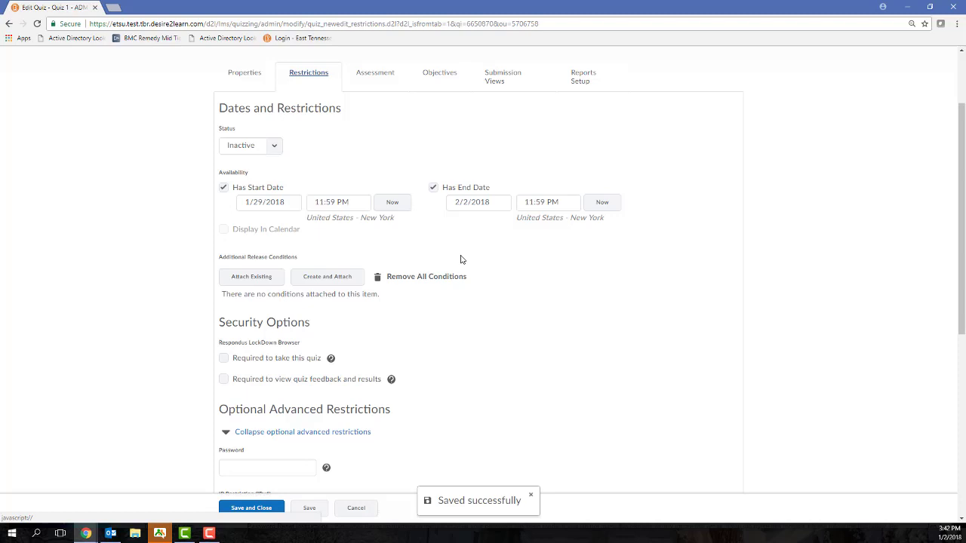
{"action": "scroll", "scroll_direction": "down", "scroll_amount": 3}
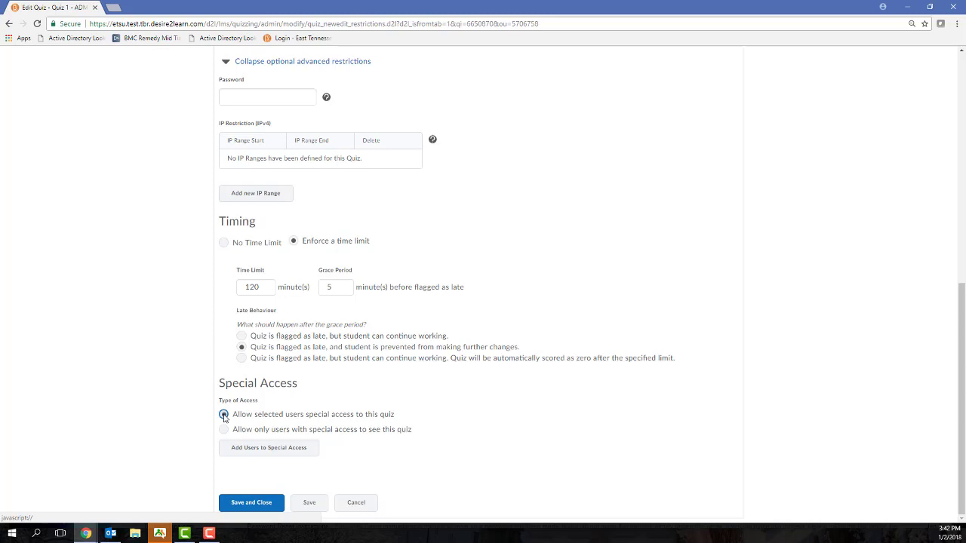
- Allow selected users special access and go to the Add Special Access page
{"action": "left_click", "coordinate": [223, 414]}
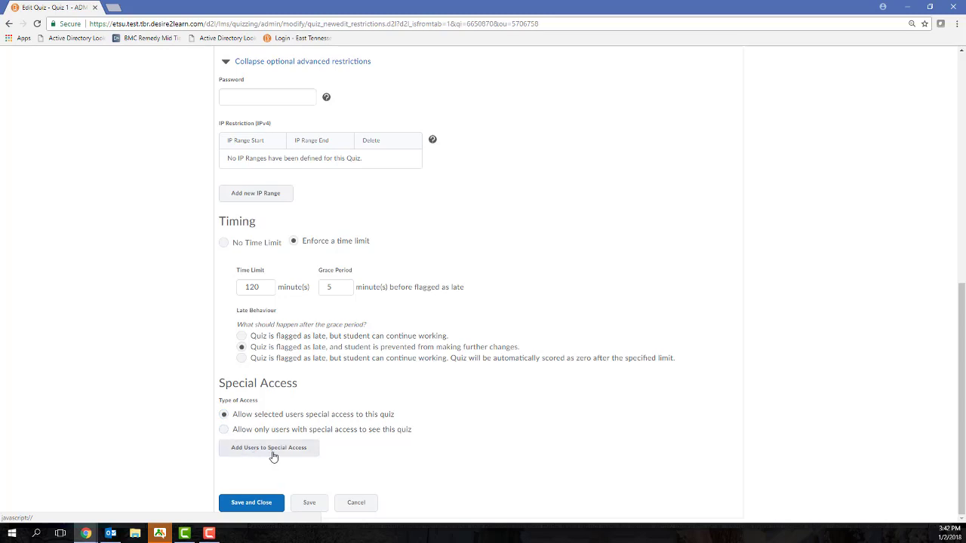
{"action": "left_click", "coordinate": [269, 447]}
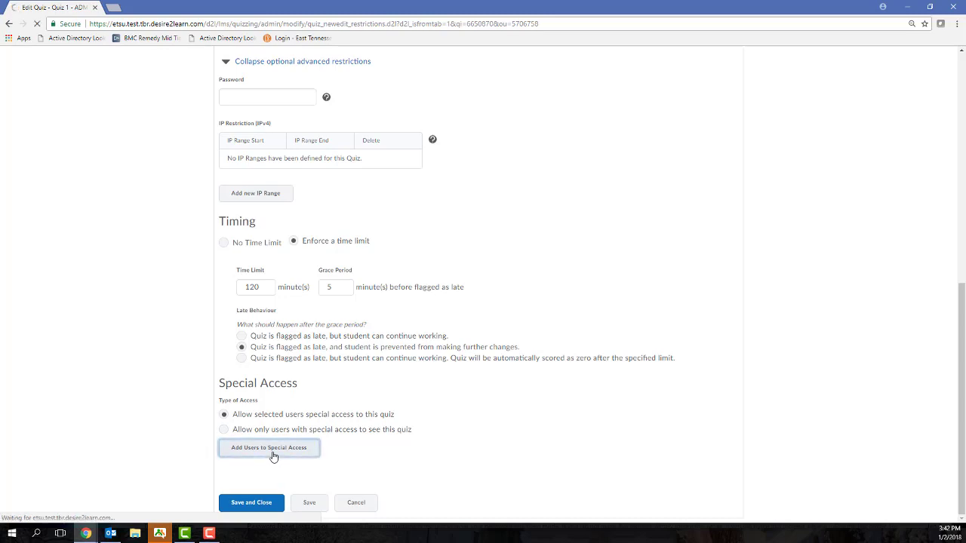
{"action": "left_click", "coordinate": [269, 447]}
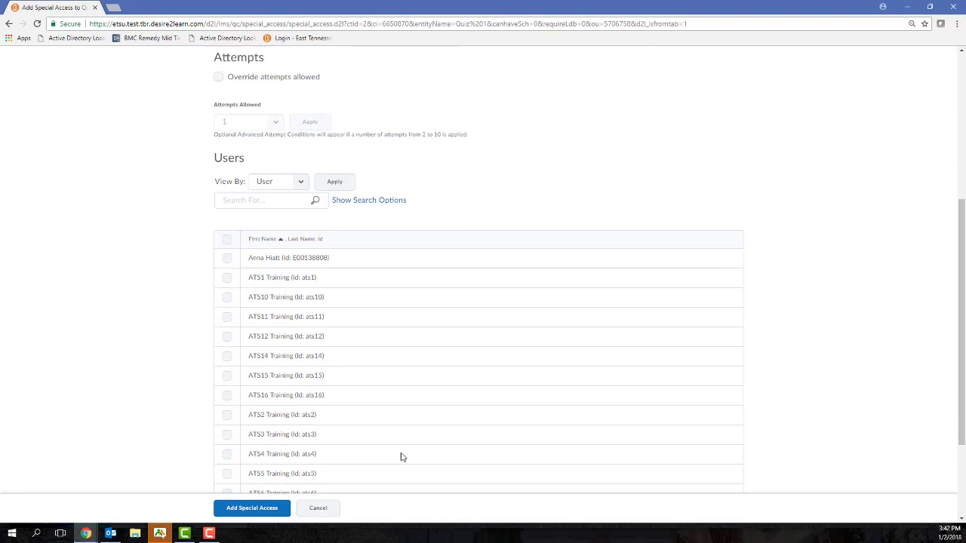
- Grant Charlie Brown special access to Quiz 1 from Jan 29 to Feb 2, 2018, 11:59 PM
{"action": "scroll", "scroll_direction": "up", "scroll_amount": 3}
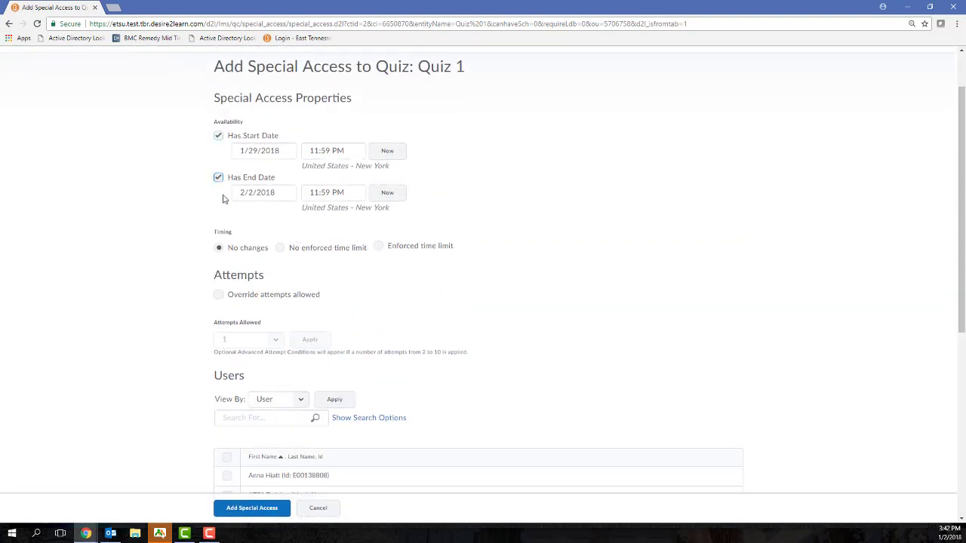
{"action": "scroll", "scroll_direction": "down", "scroll_amount": 3}
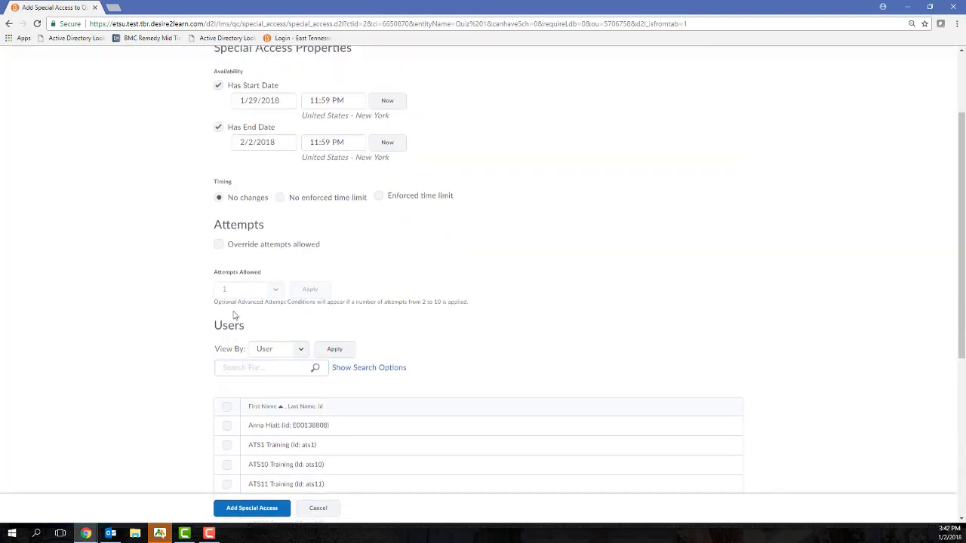
{"action": "mouse_move", "coordinate": [447, 361]}
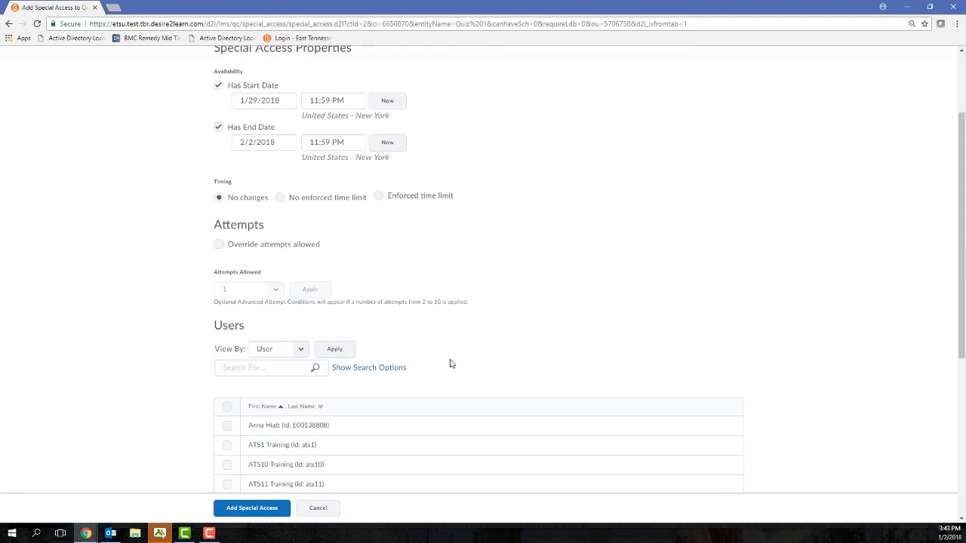
{"action": "scroll", "scroll_direction": "up", "scroll_amount": 3}
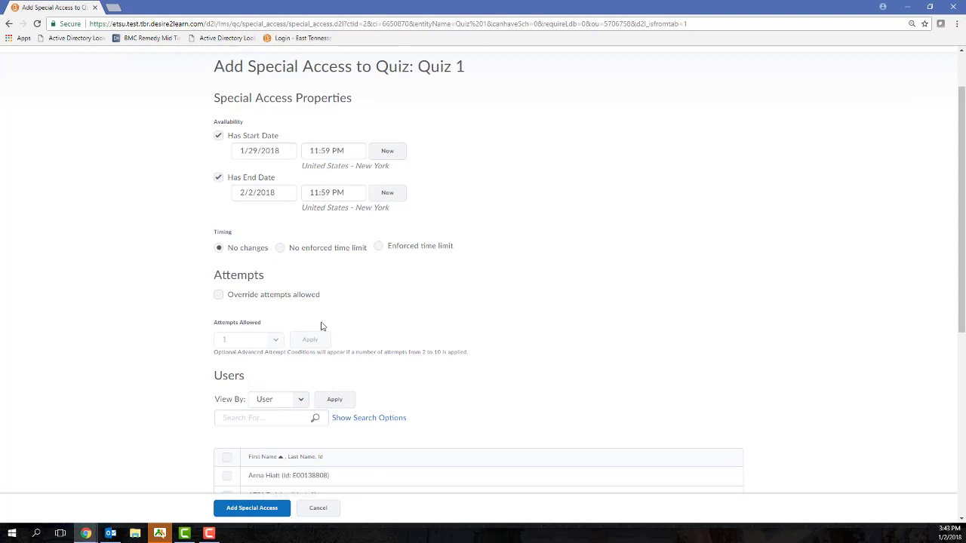
{"action": "left_click", "coordinate": [217, 294]}
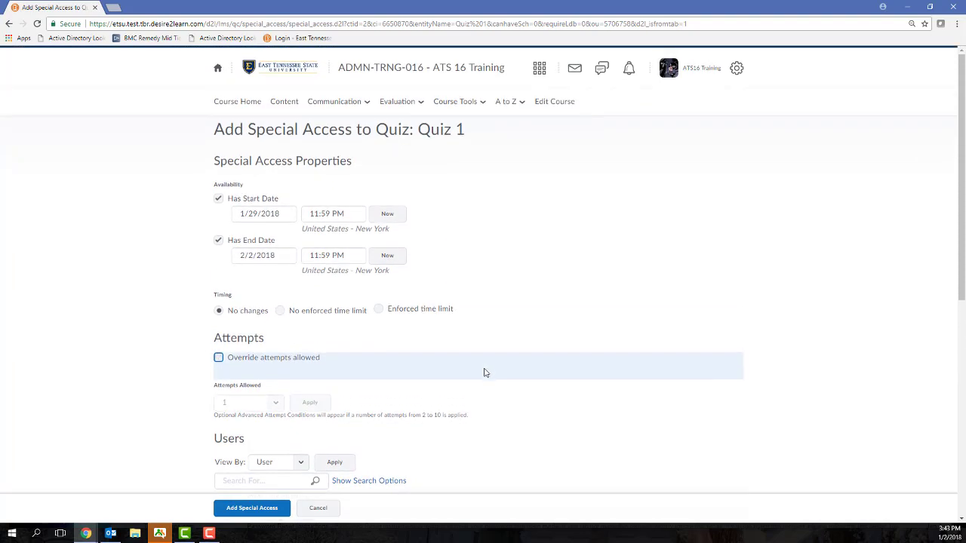
{"action": "scroll", "scroll_direction": "down", "scroll_amount": 3}
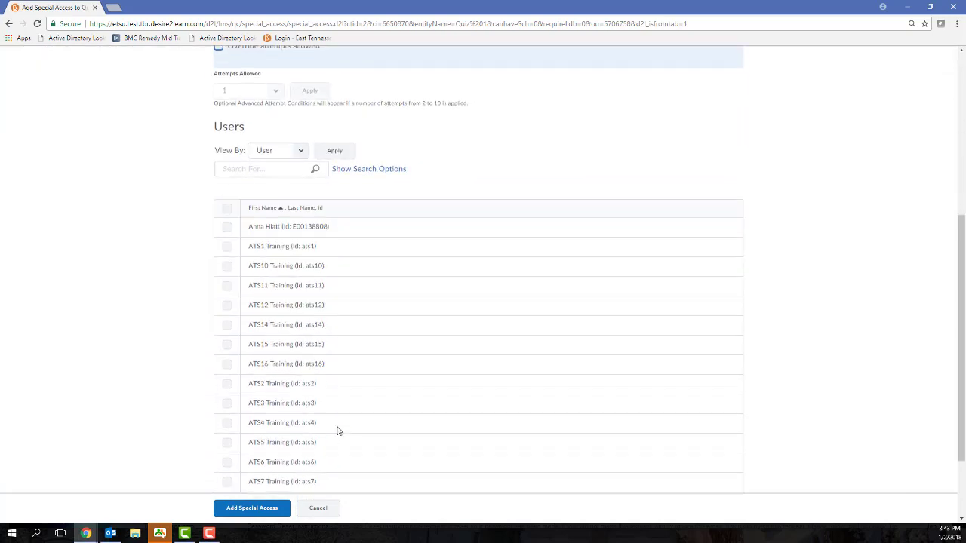
{"action": "scroll", "scroll_direction": "down", "scroll_amount": 3}
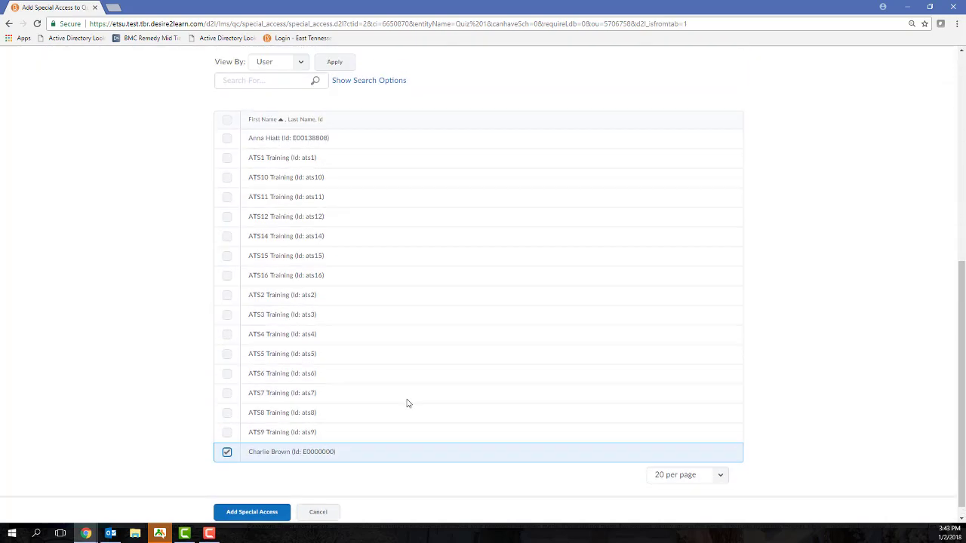
{"action": "scroll", "scroll_direction": "up", "scroll_amount": 3}
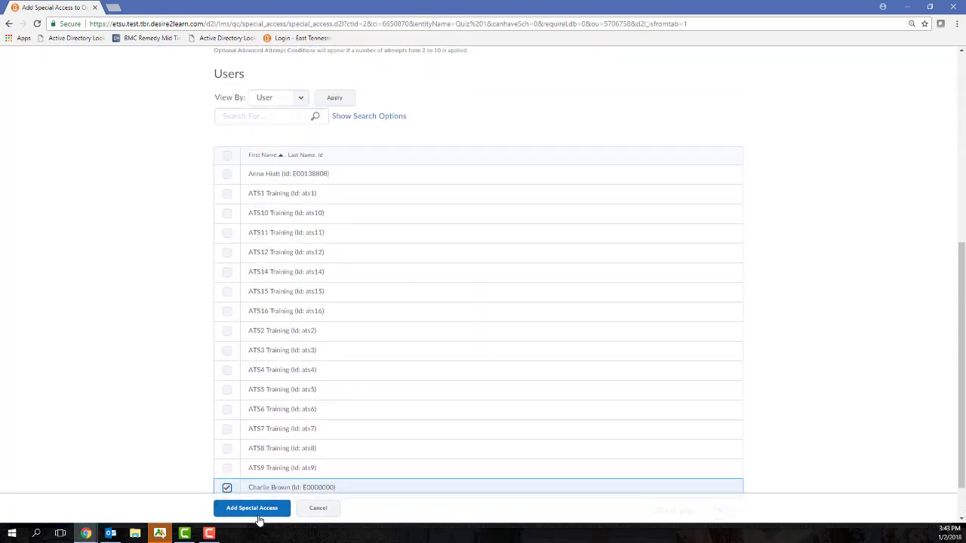
{"action": "left_click", "coordinate": [252, 508]}
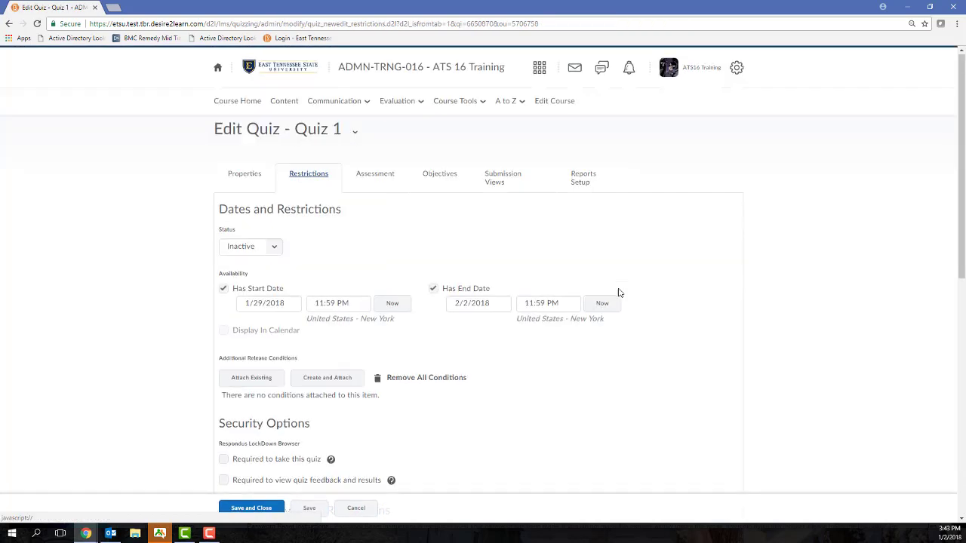
{"action": "scroll", "scroll_direction": "down", "scroll_amount": 3}
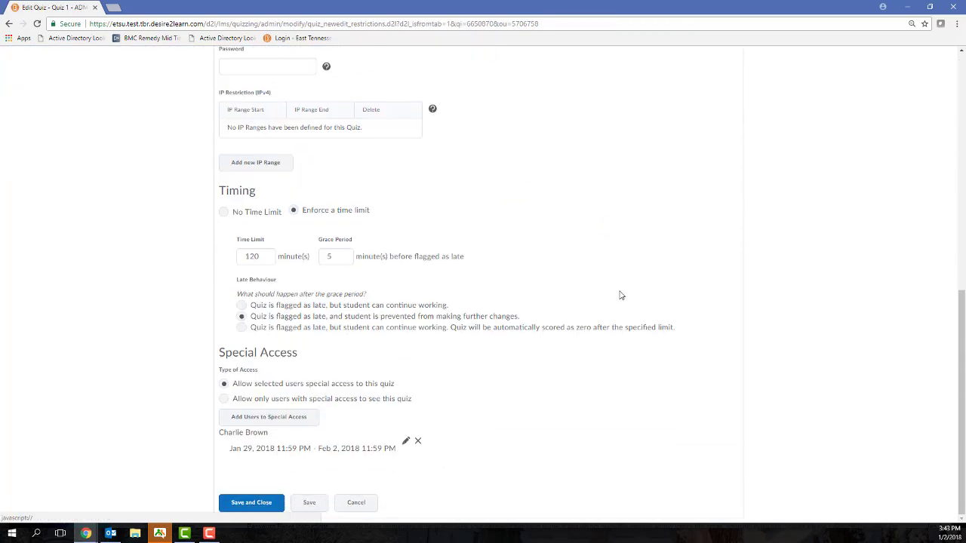
{"action": "mouse_move", "coordinate": [504, 431]}
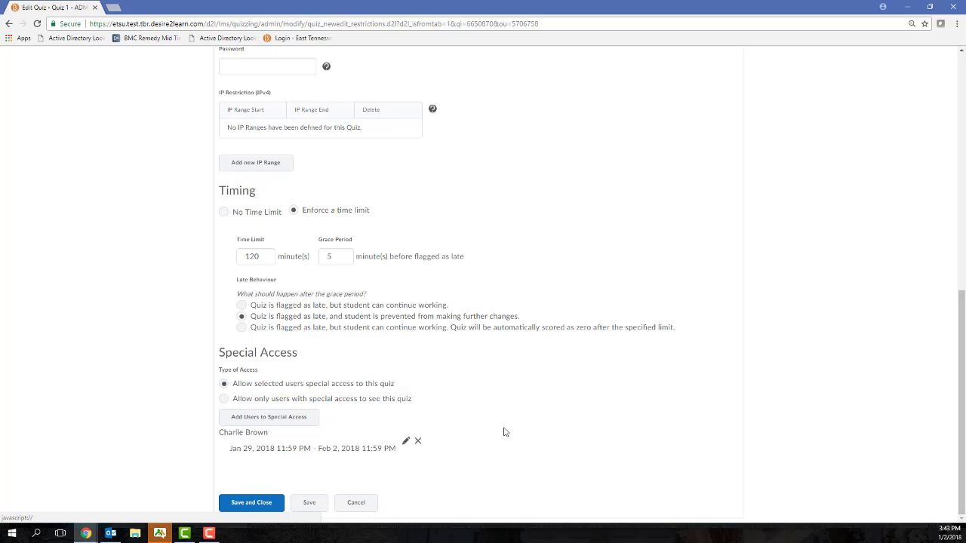